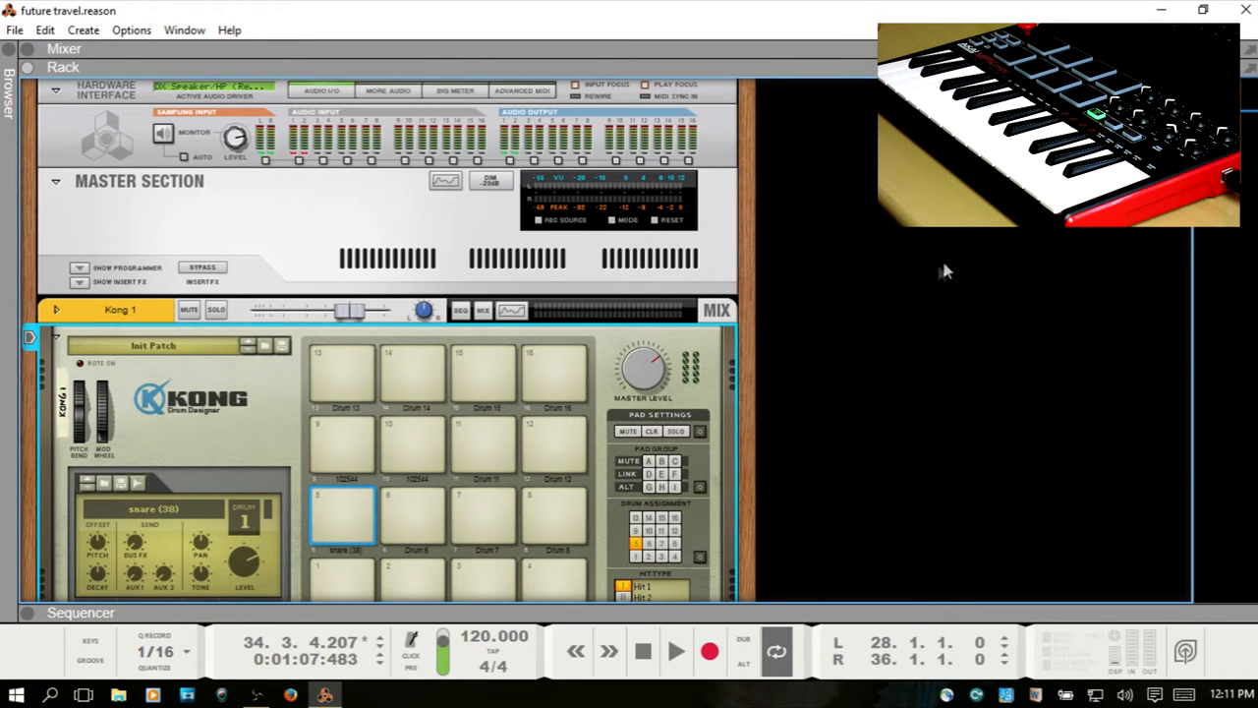
Try a remote override mapping on the Drum 5 Pitch knob, then cancel it without saving
{"action": "scroll", "scroll_direction": "down", "scroll_amount": 3}
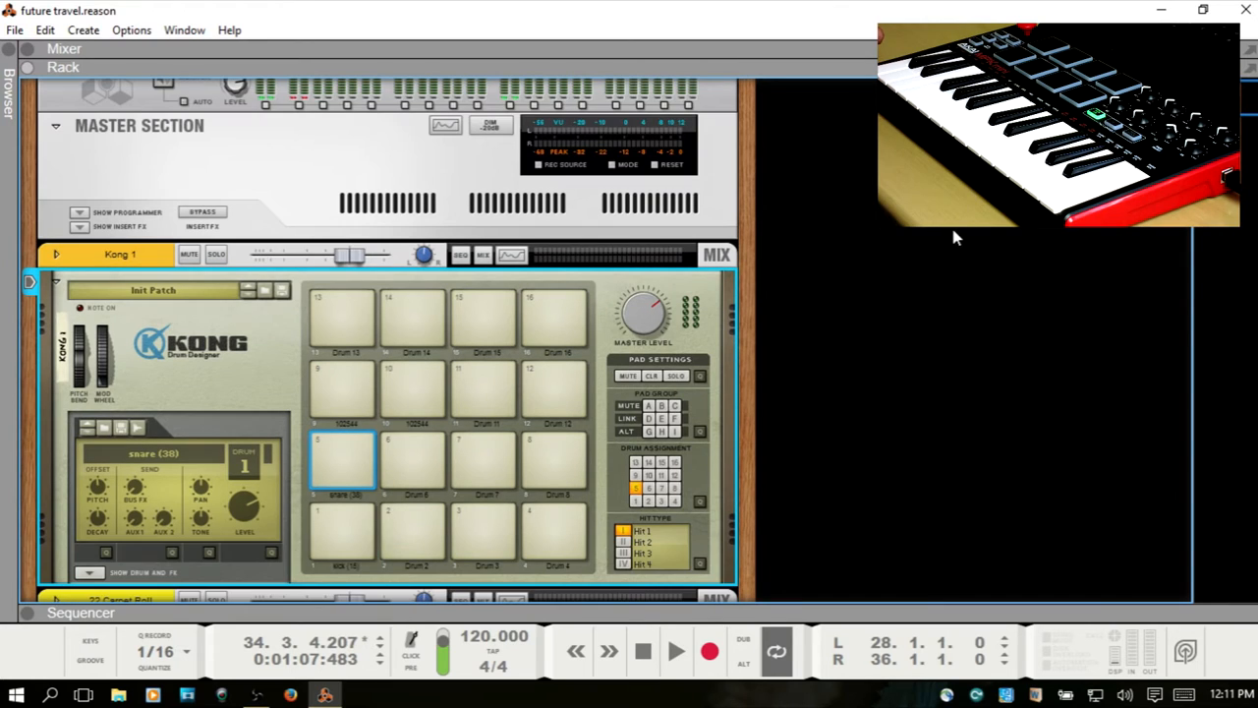
{"action": "mouse_move", "coordinate": [421, 342]}
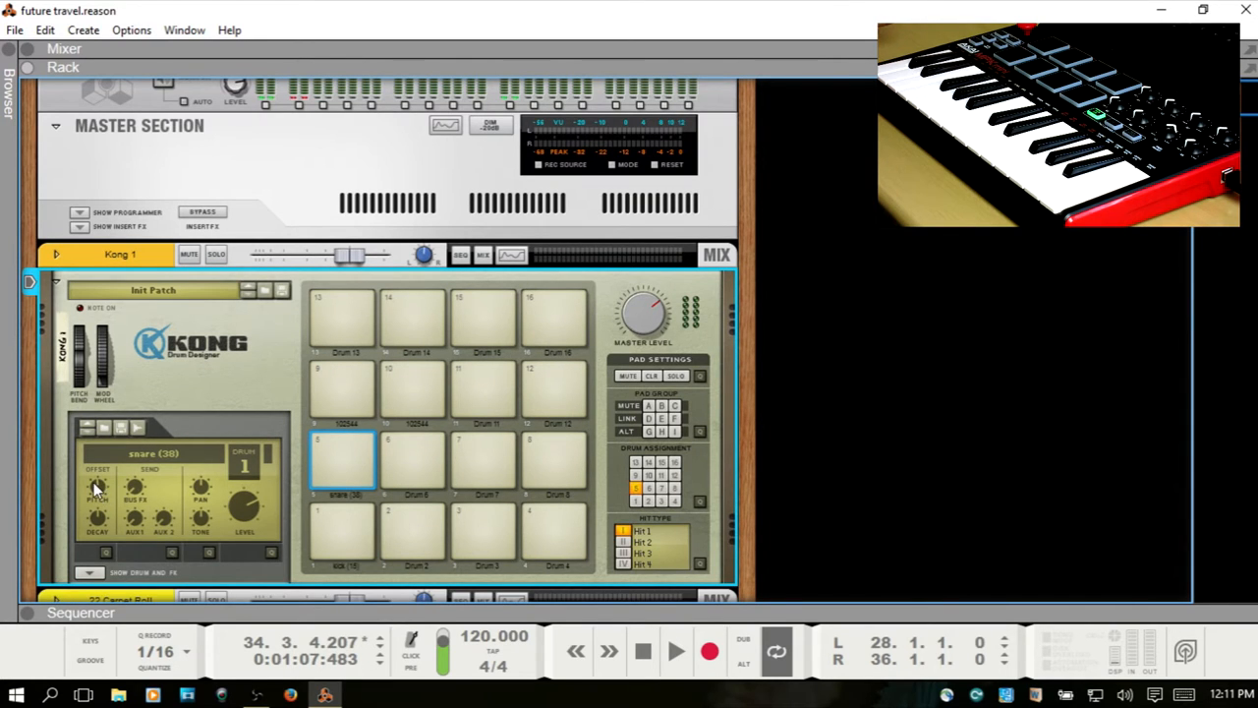
{"action": "mouse_move", "coordinate": [108, 499]}
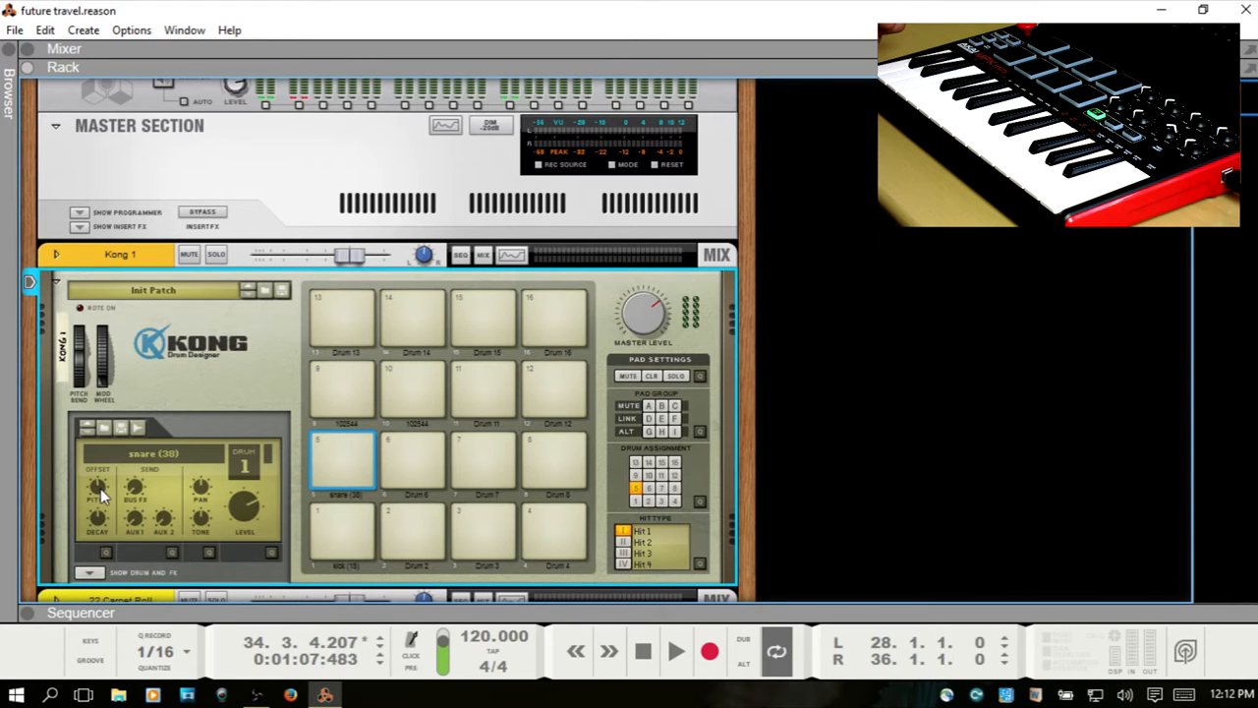
{"action": "right_click", "coordinate": [94, 488]}
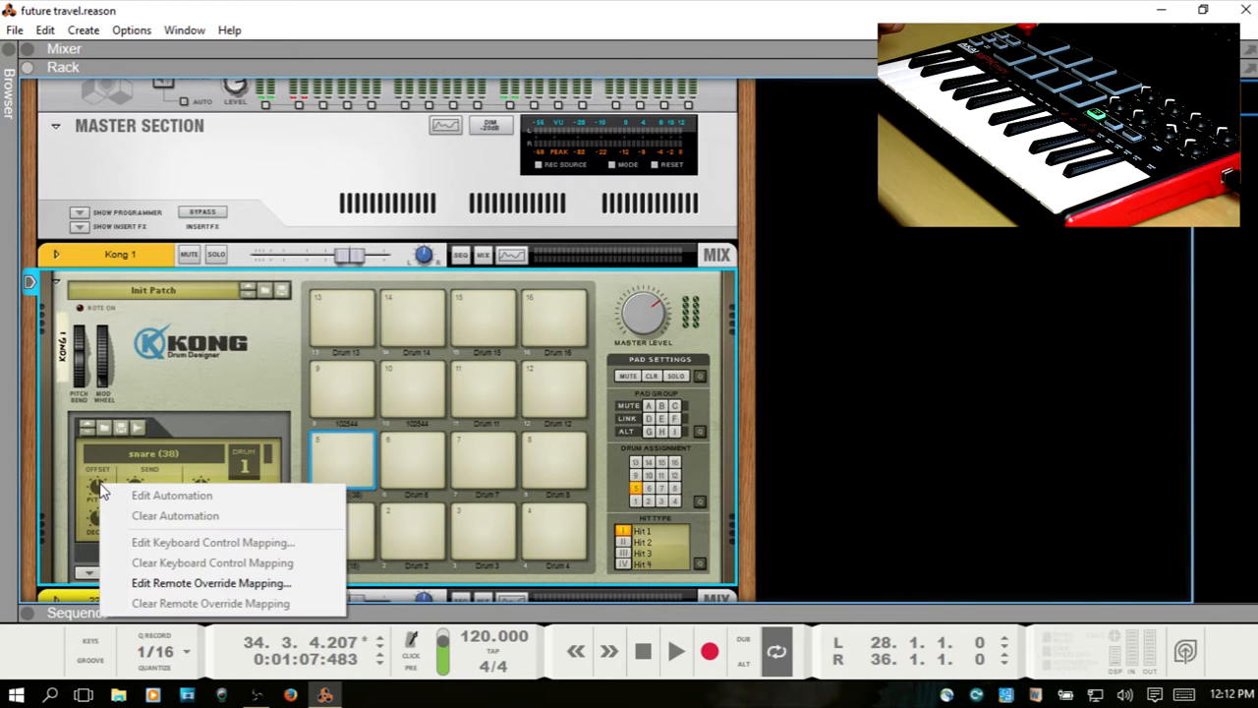
{"action": "left_click", "coordinate": [212, 581]}
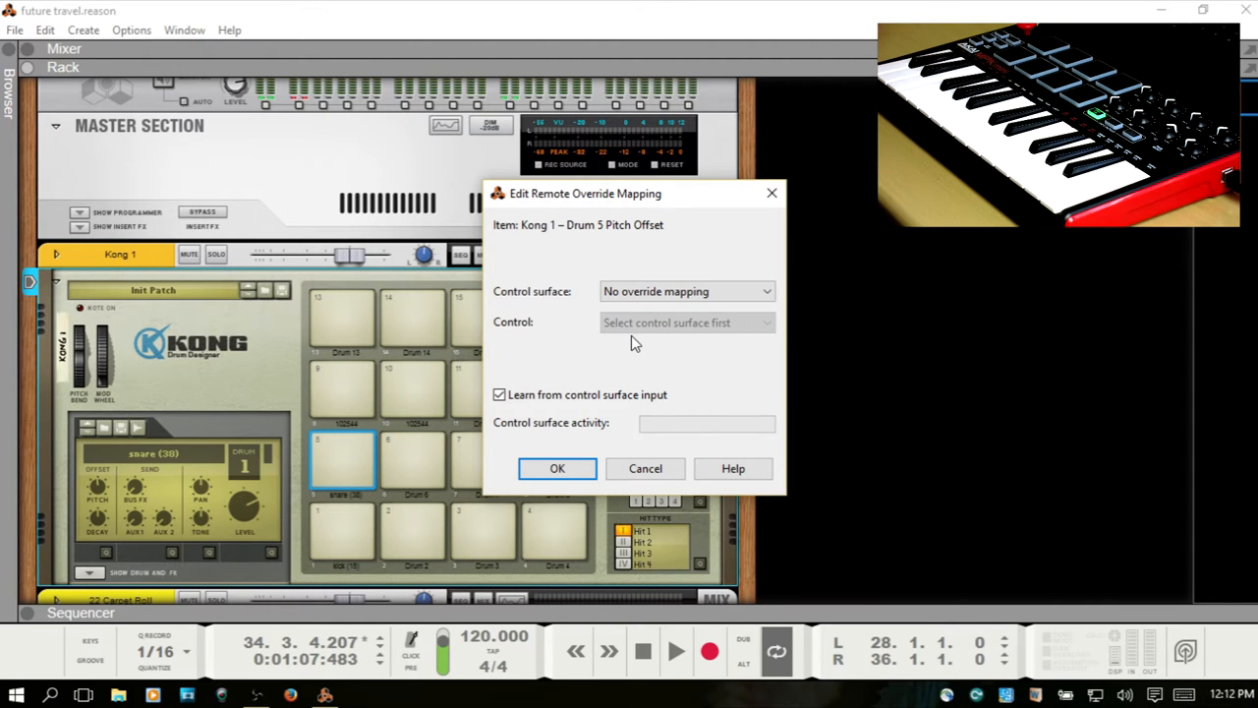
{"action": "mouse_move", "coordinate": [659, 305]}
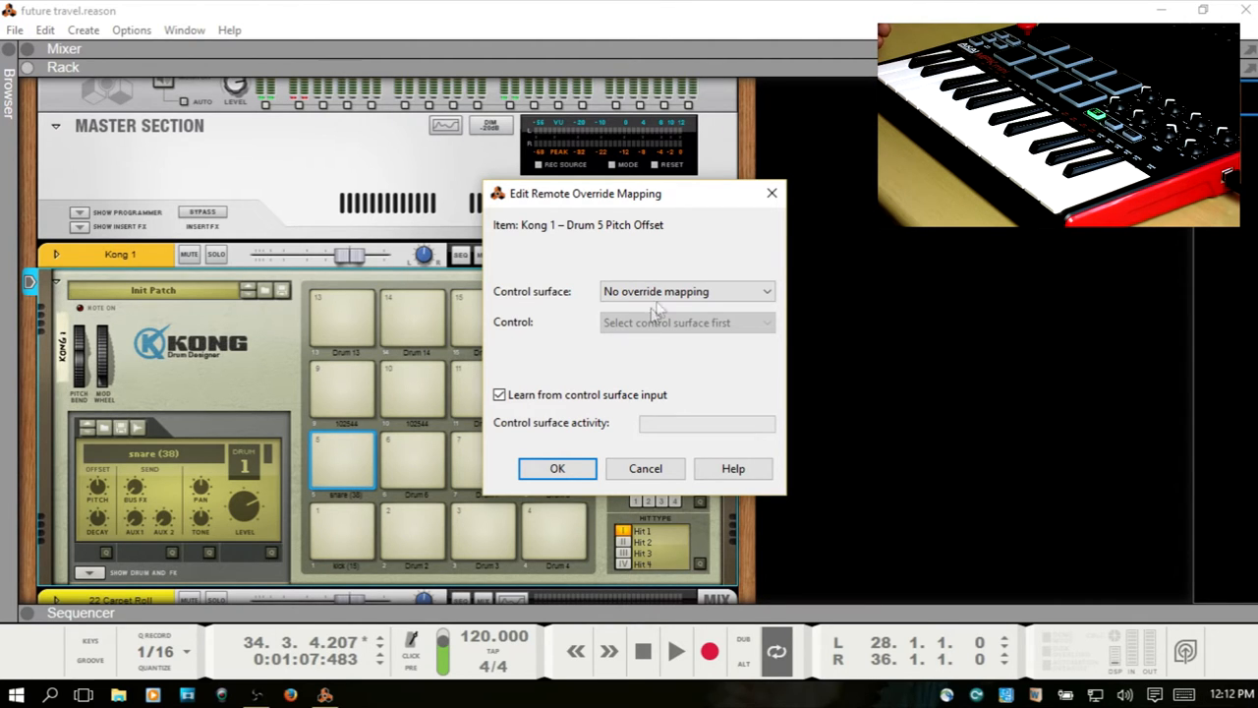
{"action": "left_click", "coordinate": [686, 291]}
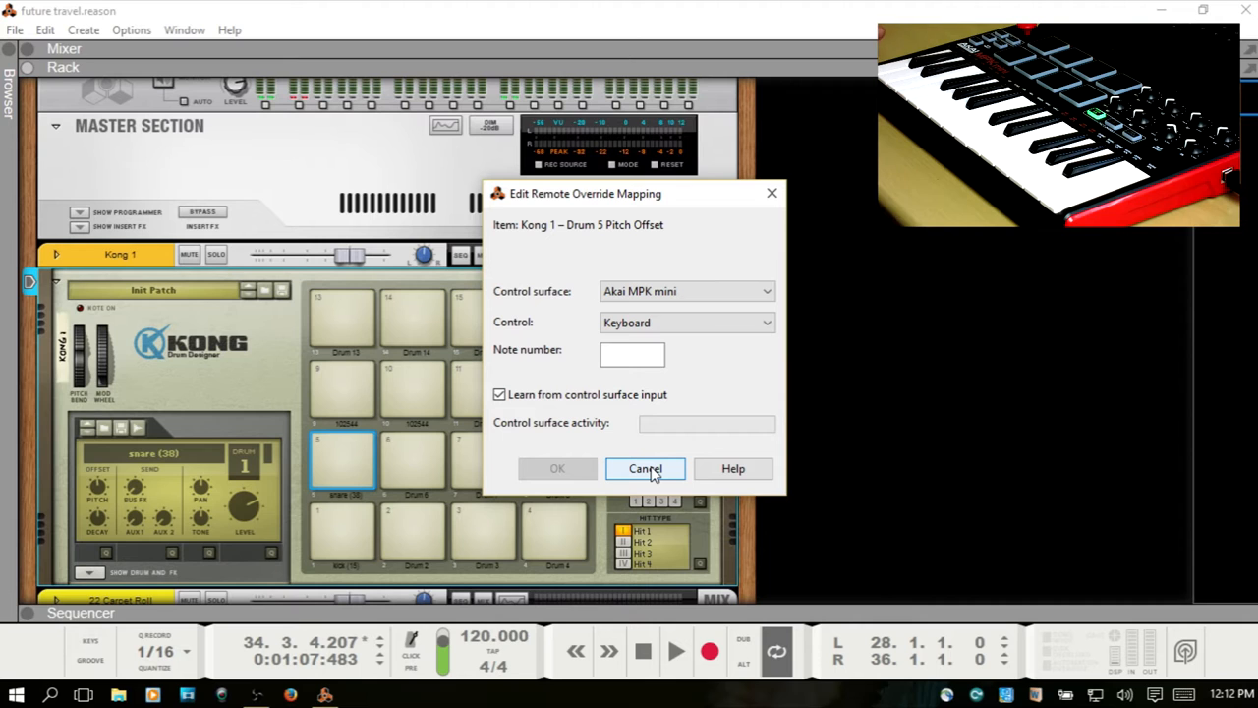
{"action": "left_click", "coordinate": [645, 468]}
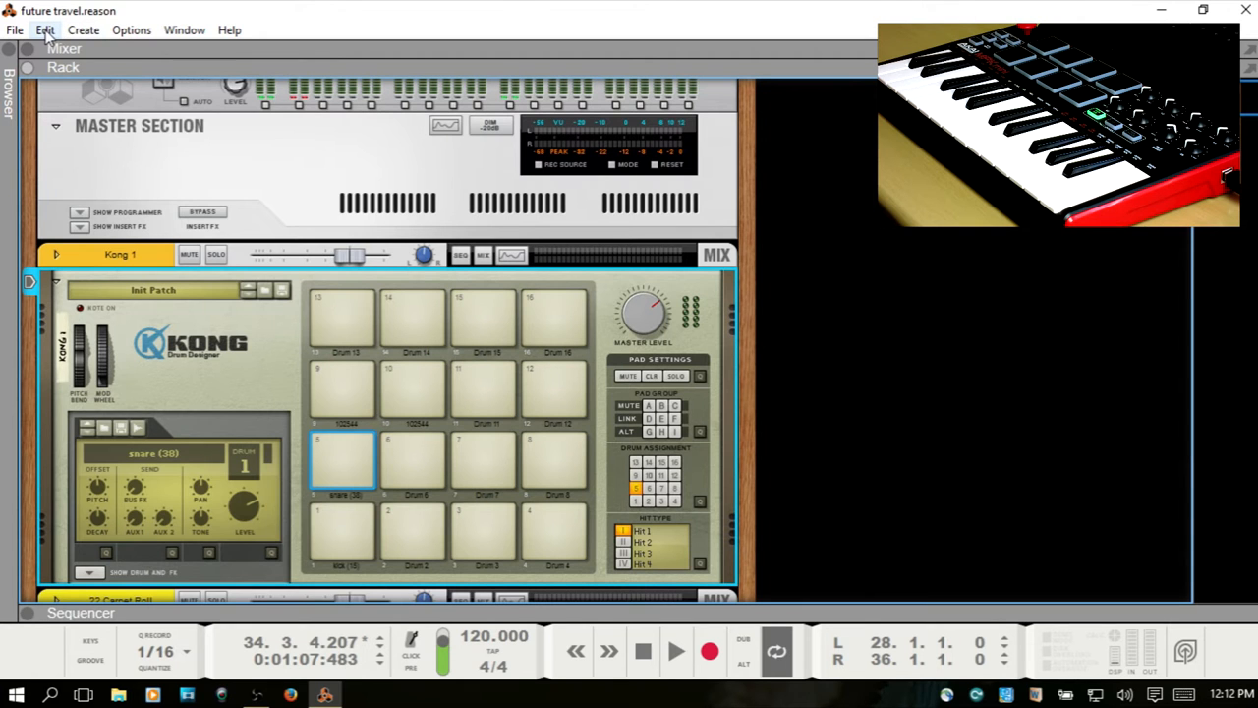
Bring up Preferences > Control Surfaces and select the attached Akai MPK mini entry
{"action": "left_click", "coordinate": [44, 32]}
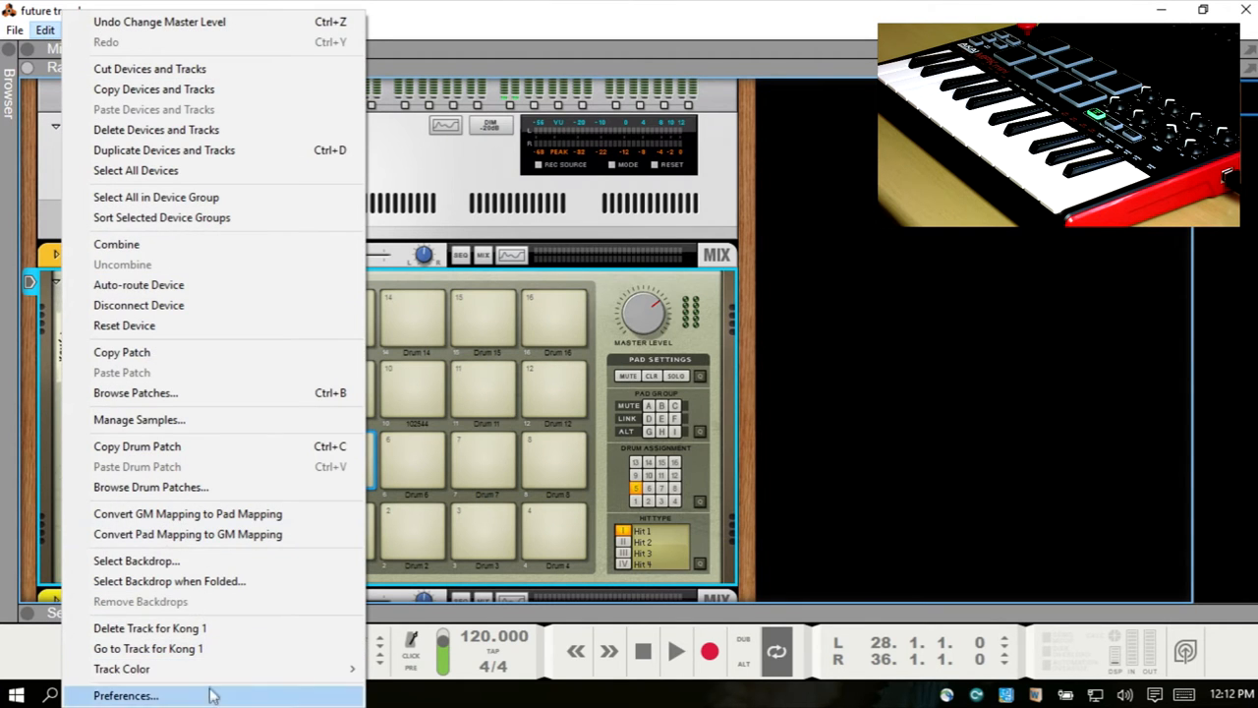
{"action": "left_click", "coordinate": [134, 696]}
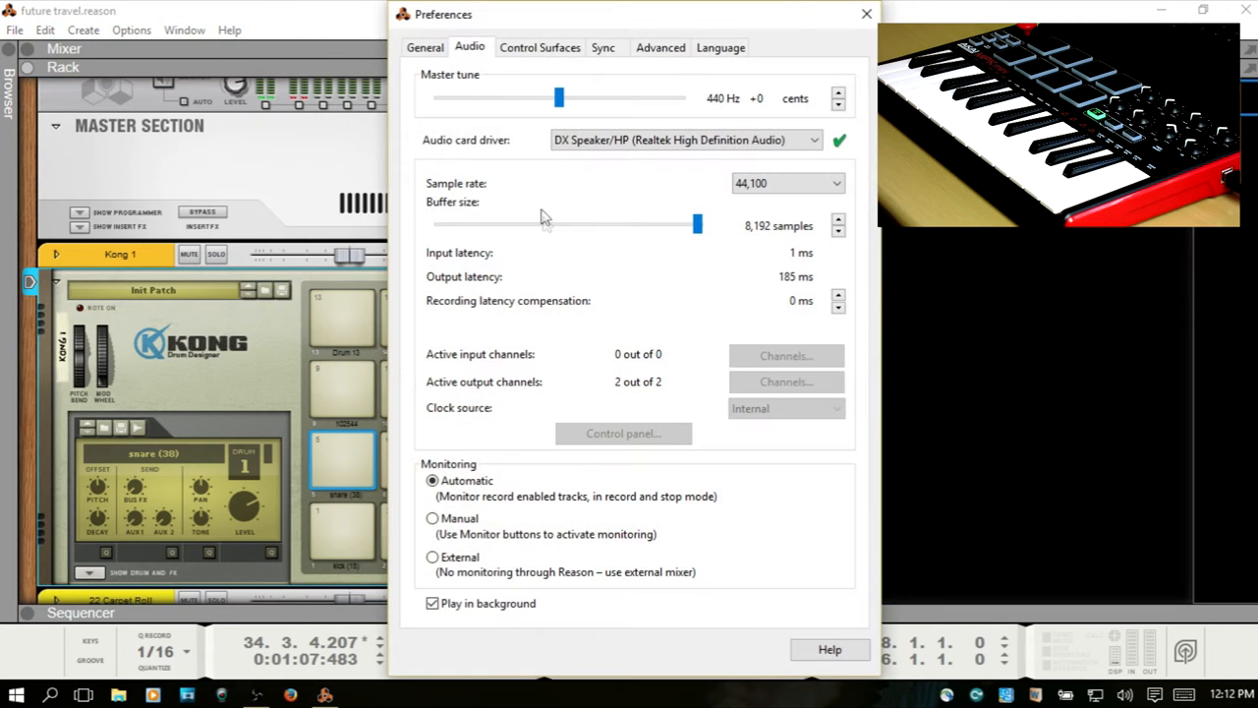
{"action": "left_click", "coordinate": [540, 48]}
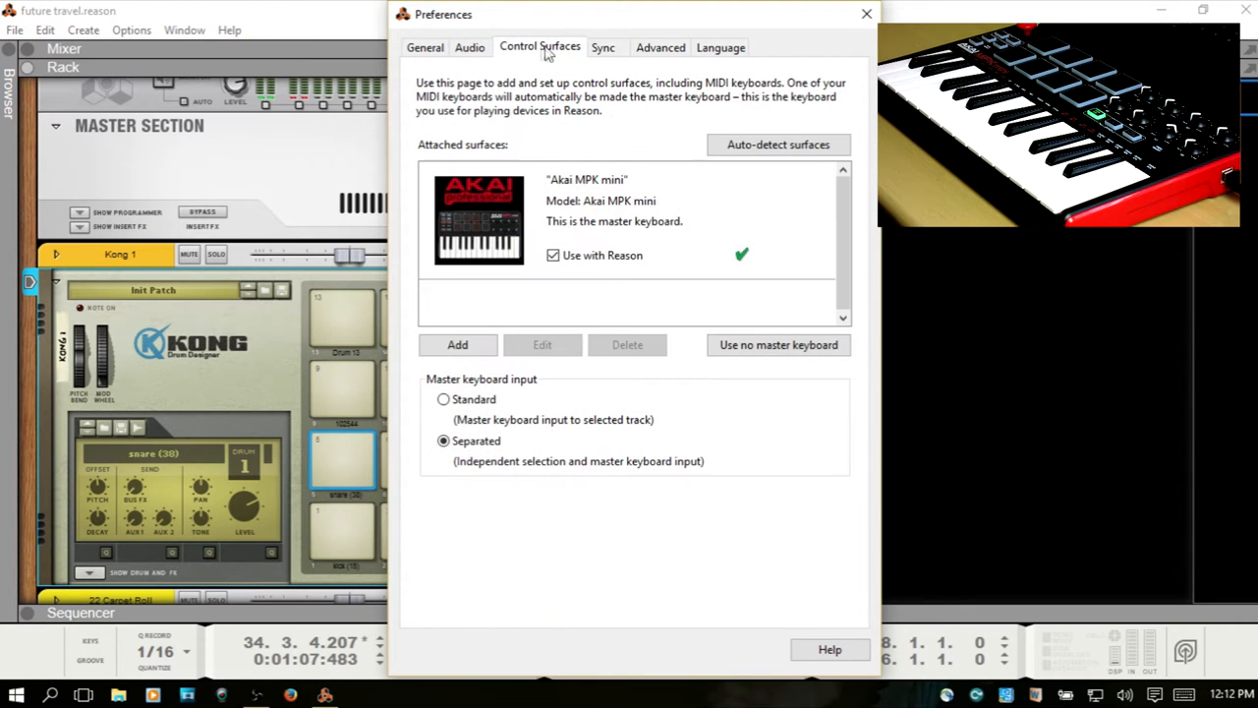
{"action": "mouse_move", "coordinate": [625, 212]}
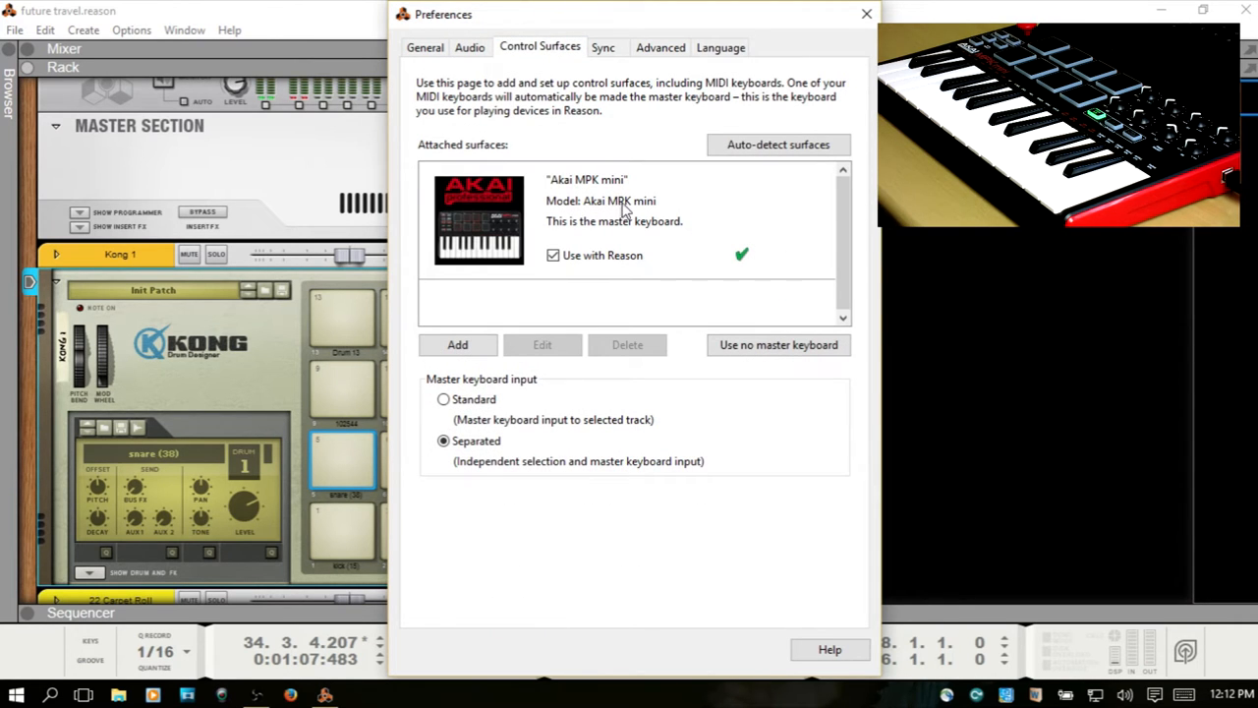
{"action": "mouse_move", "coordinate": [606, 218]}
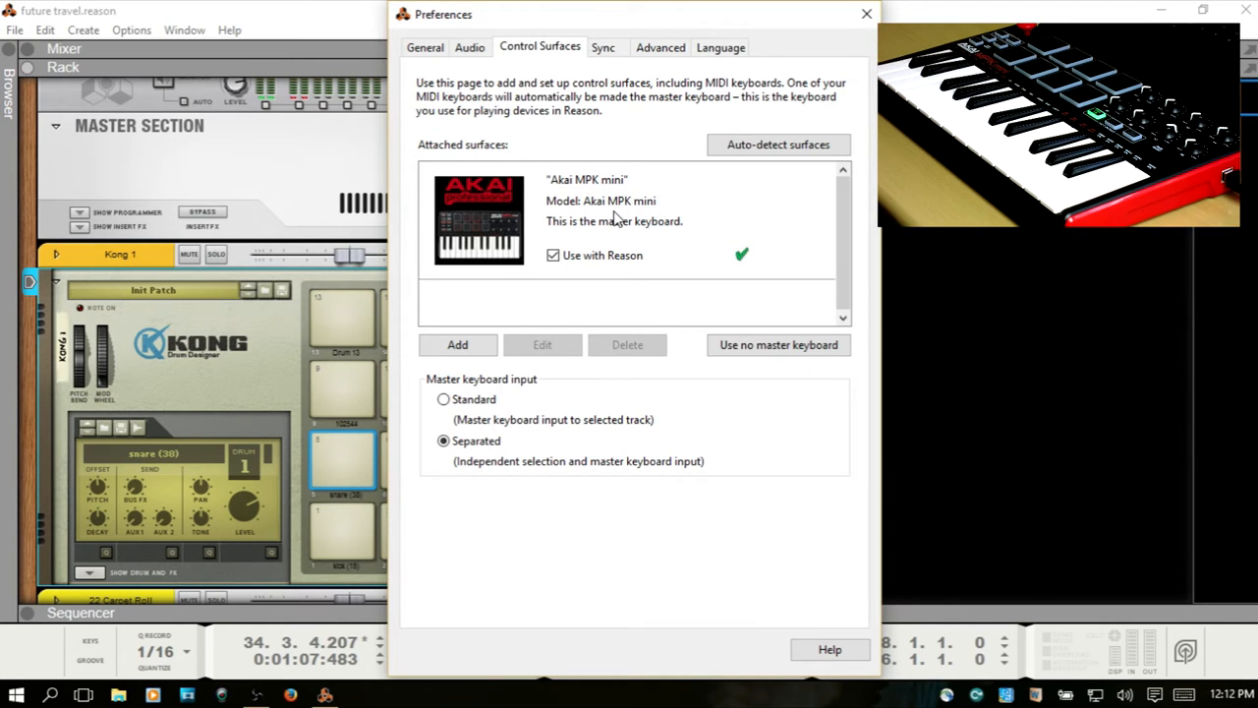
{"action": "left_click", "coordinate": [617, 216]}
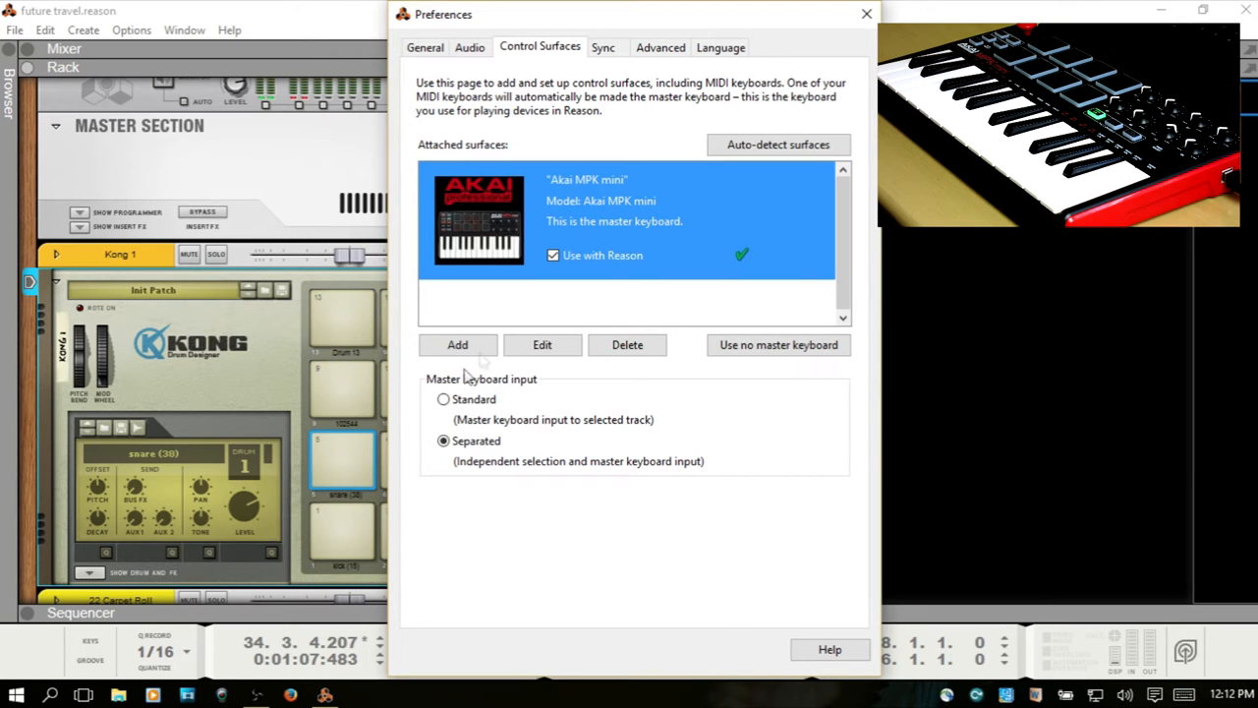
Add an <Other> MIDI Control Surface on the MPKmini2 input and close the preferences
{"action": "left_click", "coordinate": [456, 344]}
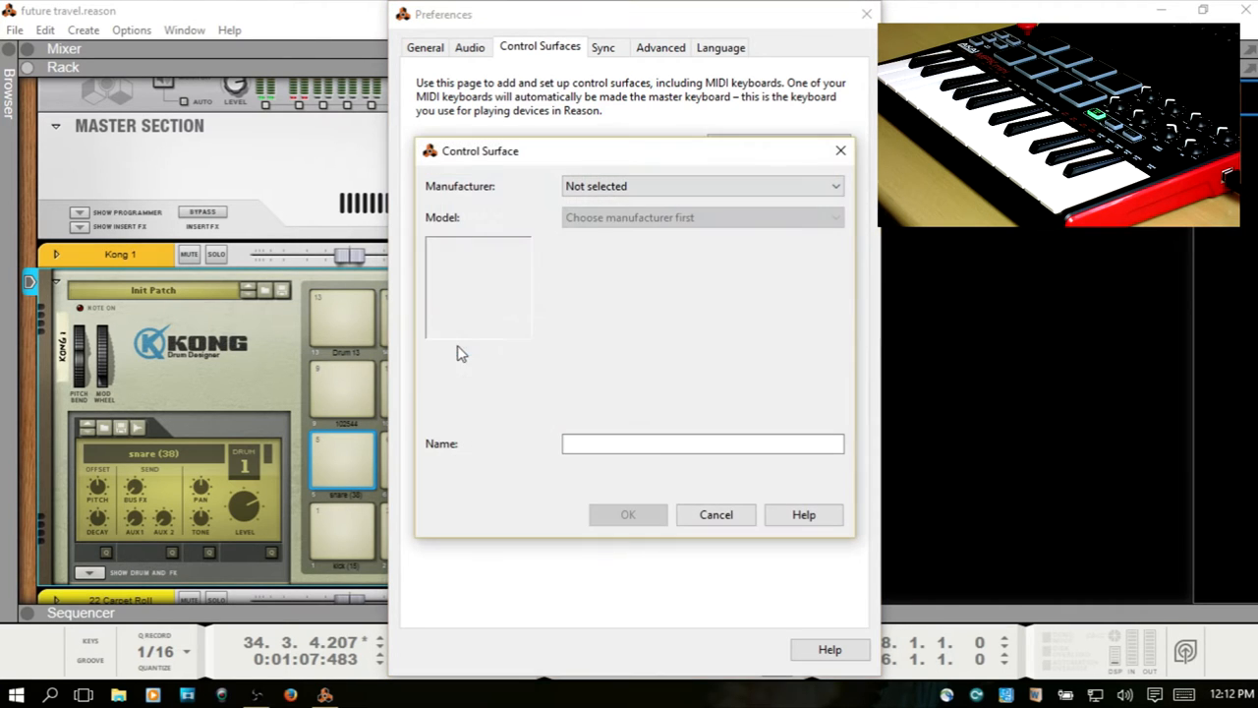
{"action": "left_click", "coordinate": [700, 185]}
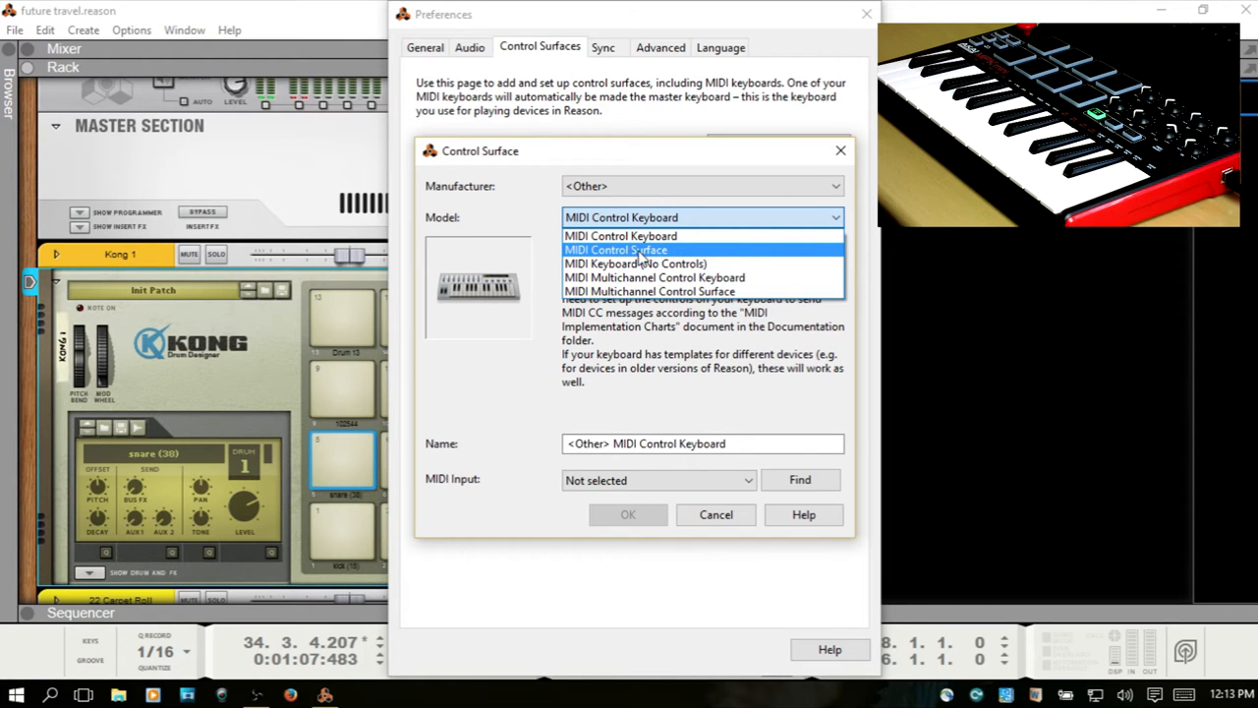
{"action": "left_click", "coordinate": [615, 248]}
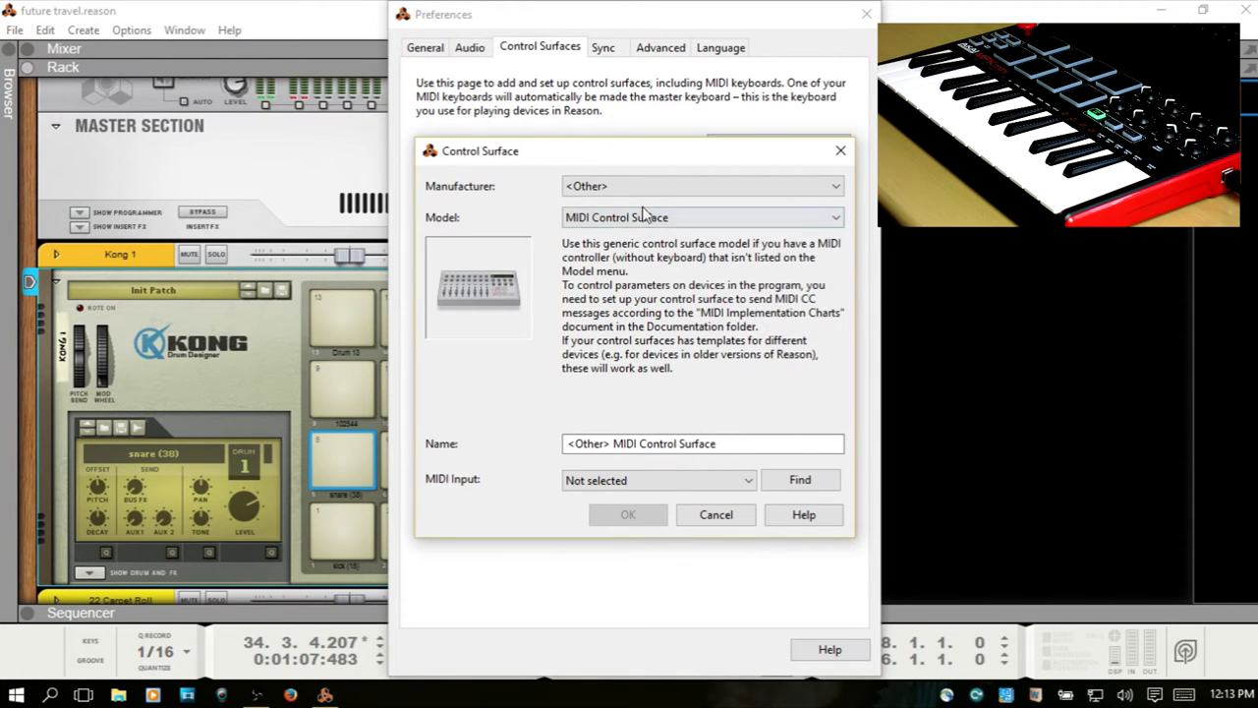
{"action": "mouse_move", "coordinate": [432, 501]}
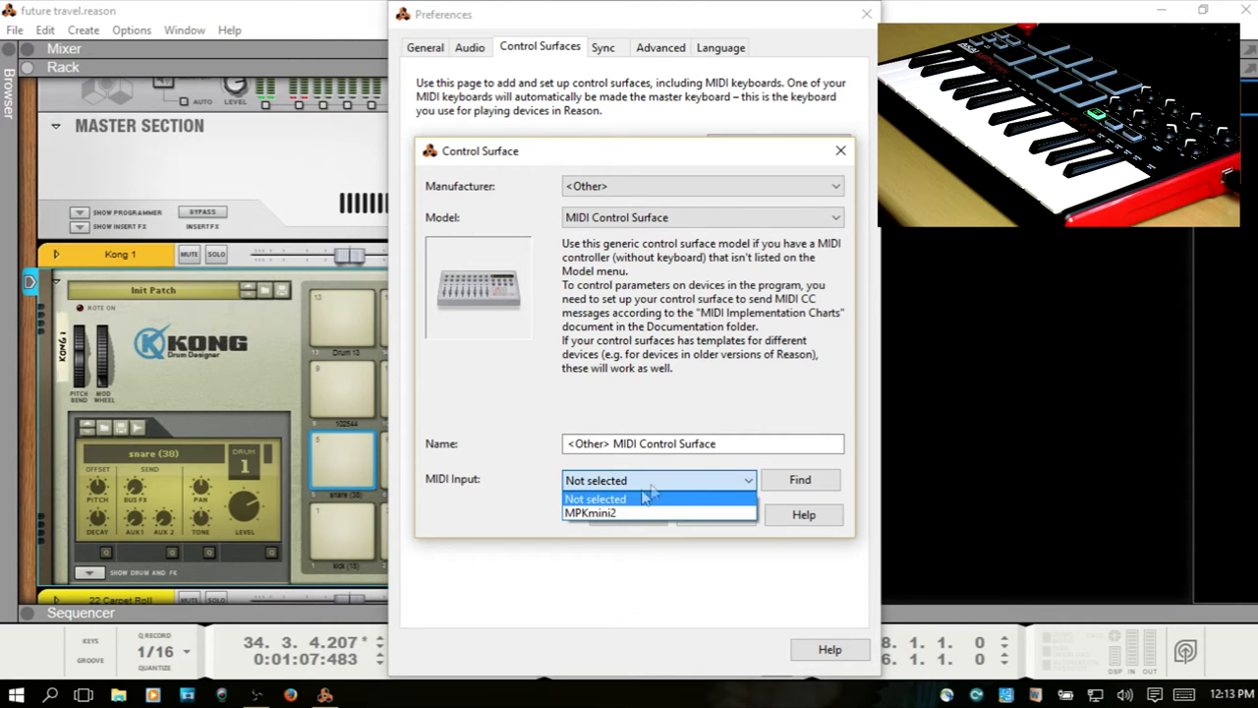
{"action": "left_click", "coordinate": [596, 511]}
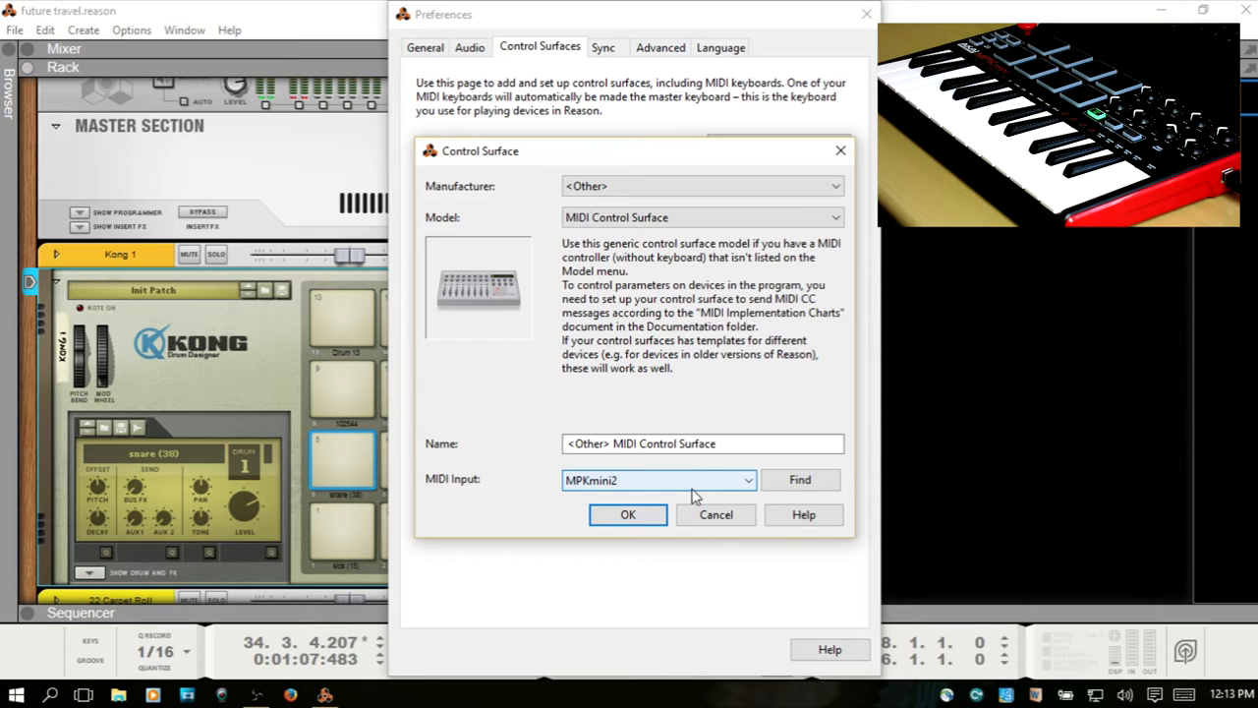
{"action": "mouse_move", "coordinate": [658, 494]}
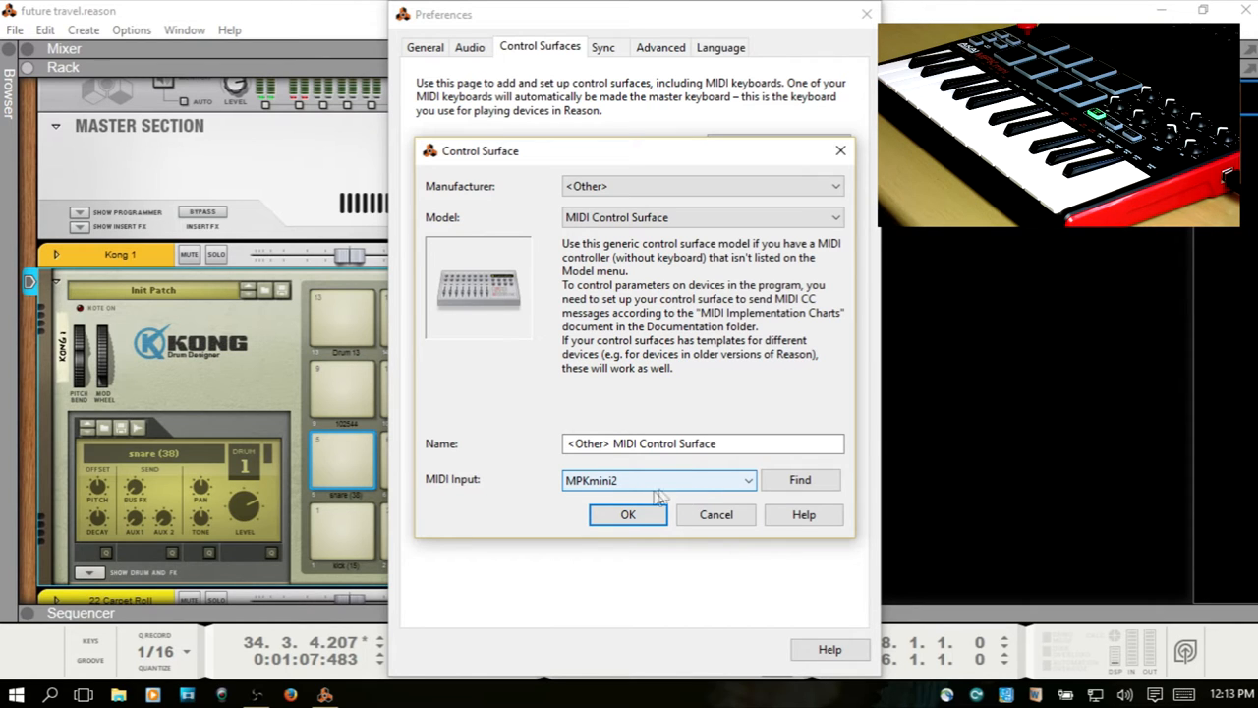
{"action": "left_click", "coordinate": [629, 515]}
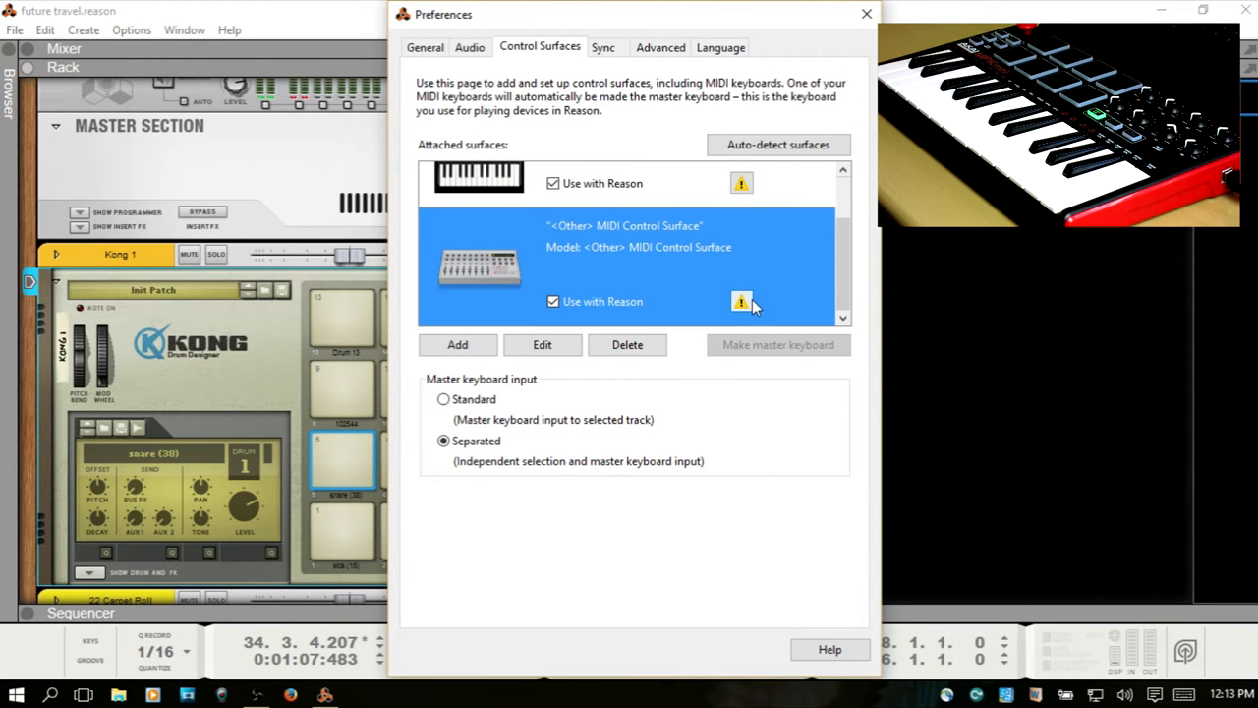
{"action": "mouse_move", "coordinate": [757, 273]}
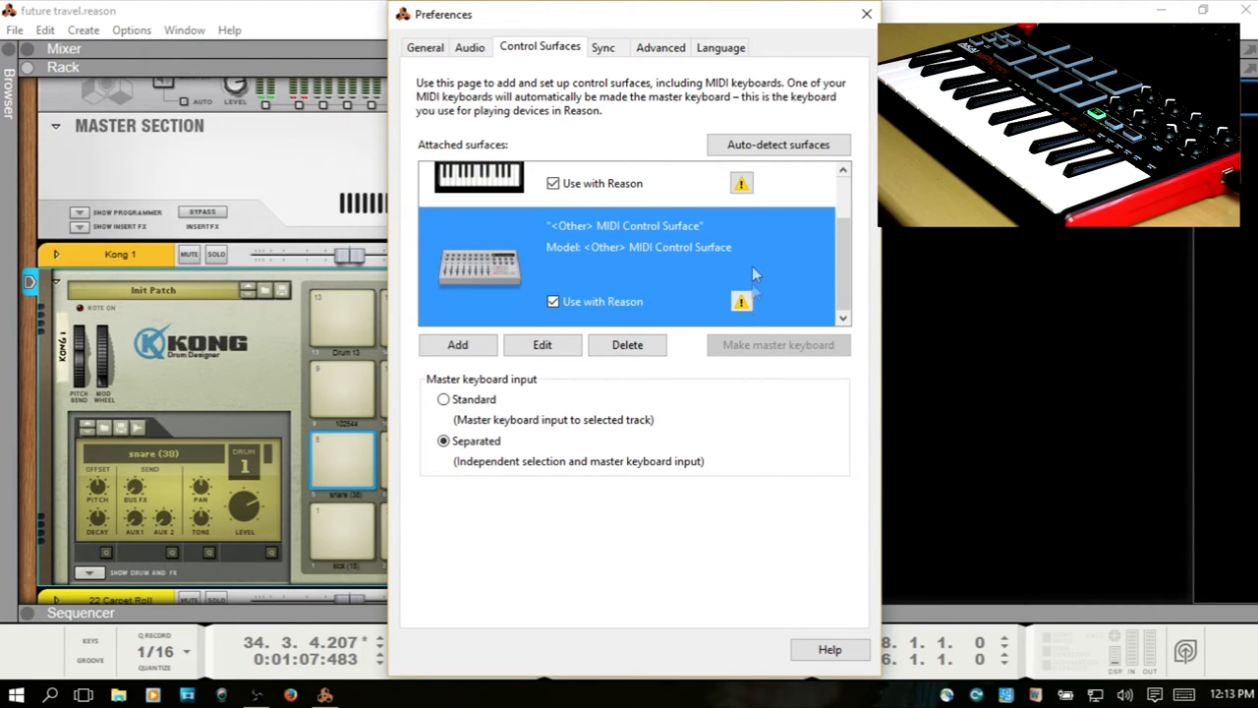
{"action": "mouse_move", "coordinate": [703, 327]}
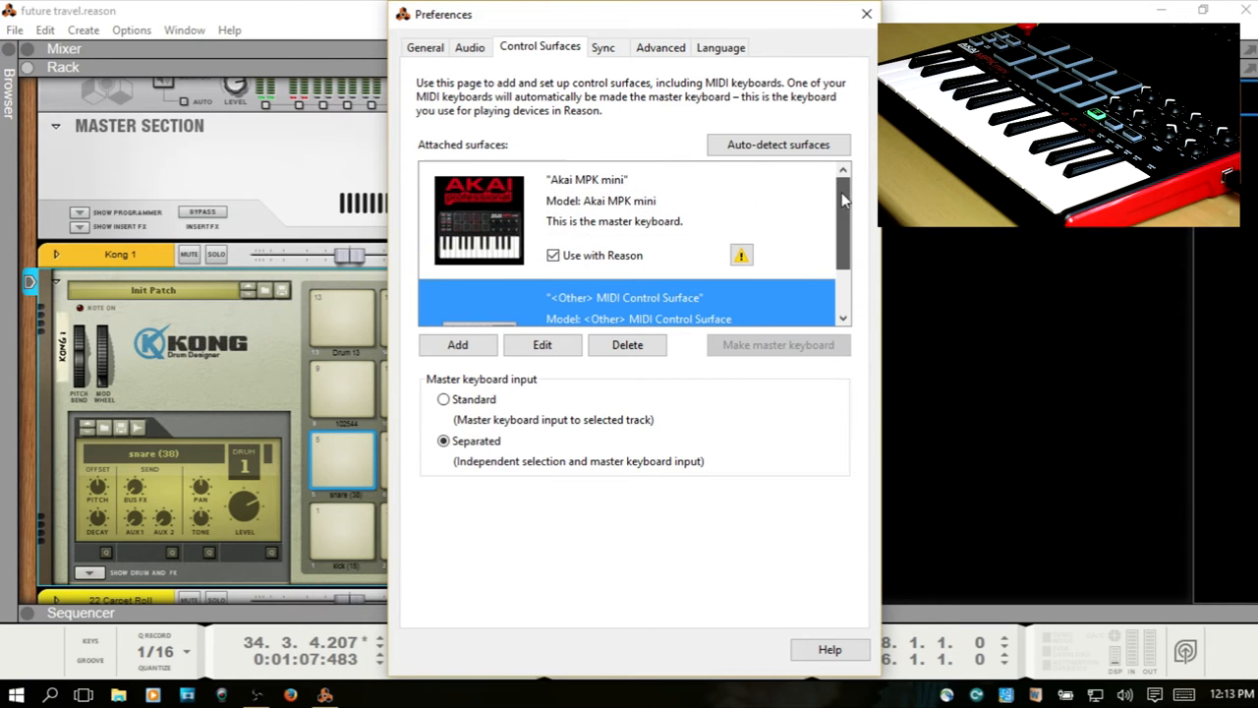
{"action": "left_click", "coordinate": [865, 12]}
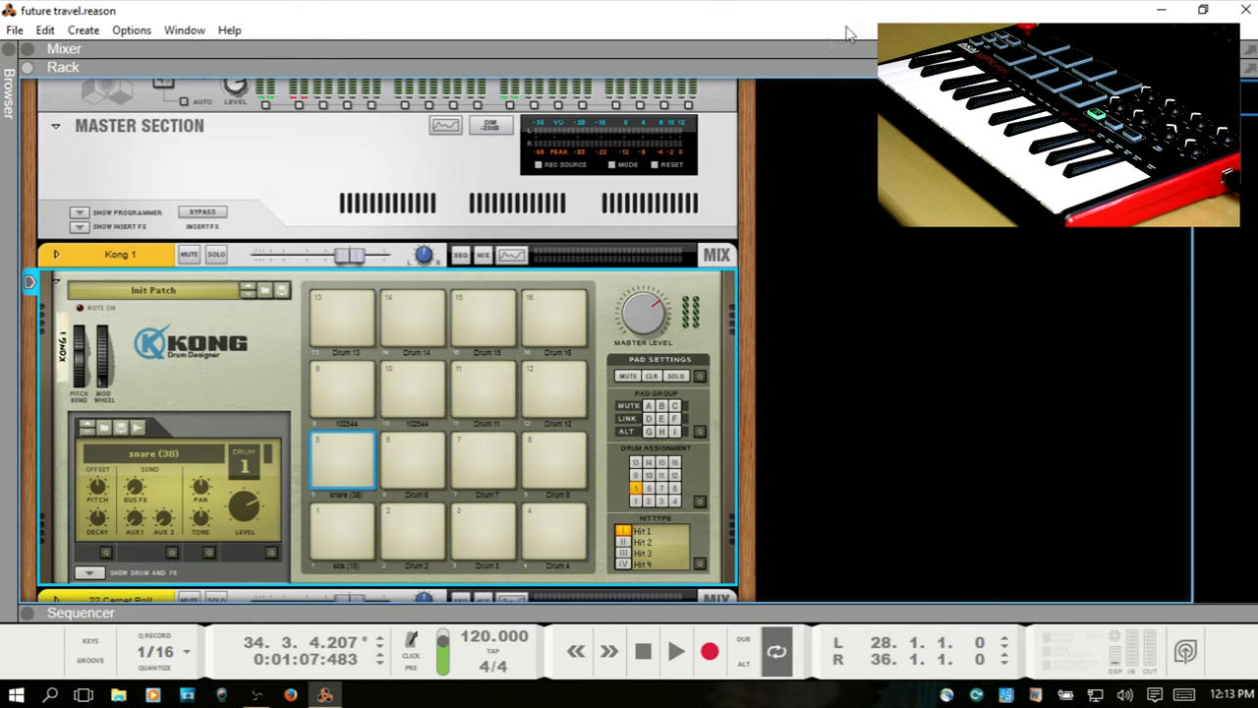
{"action": "mouse_move", "coordinate": [232, 373]}
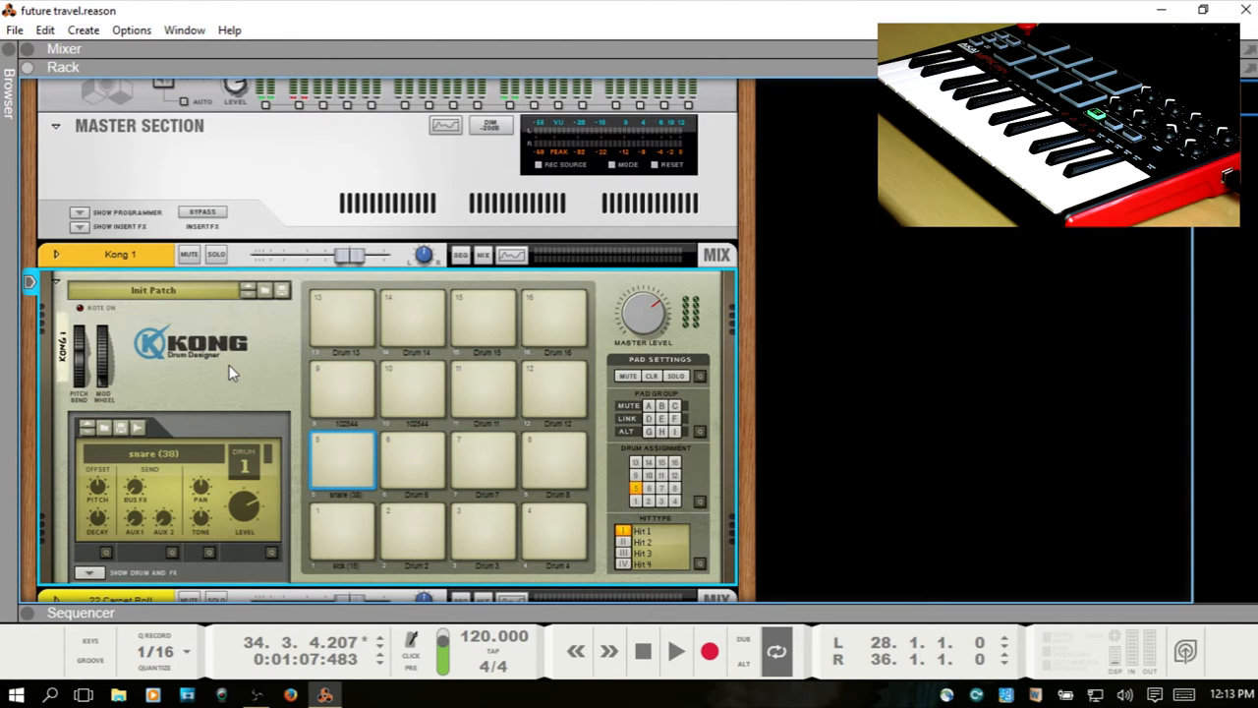
{"action": "mouse_move", "coordinate": [98, 496]}
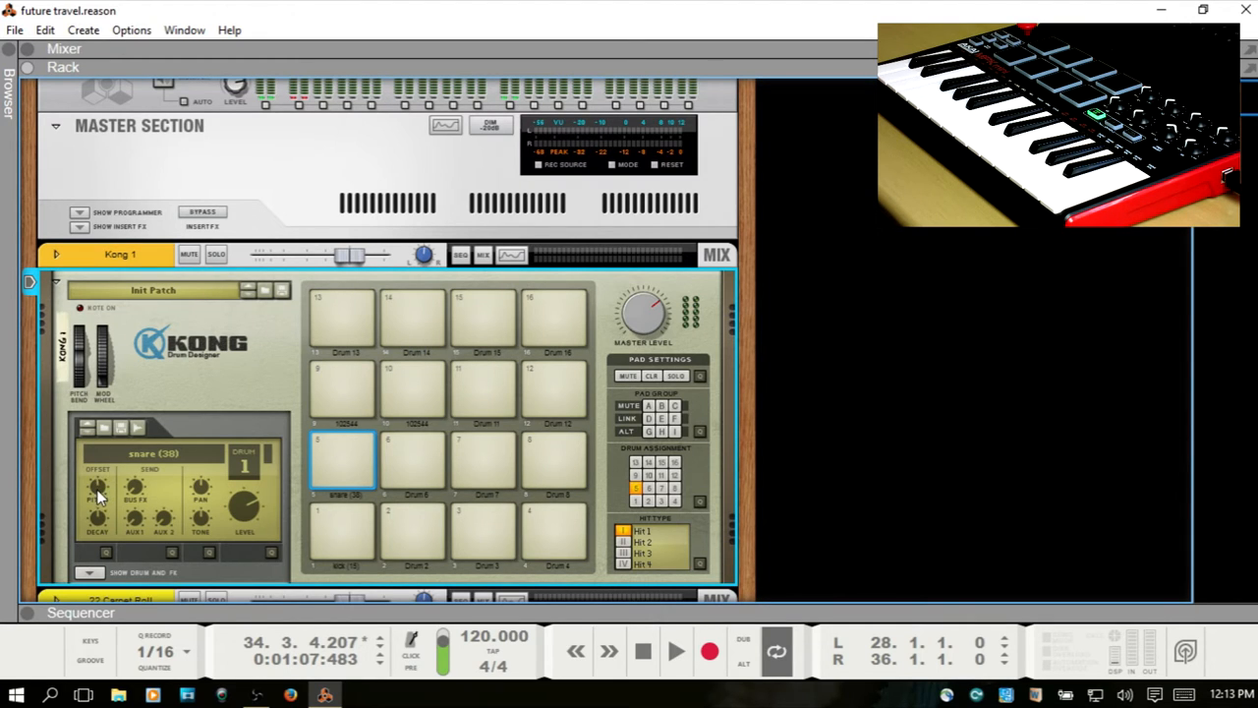
Remote-override Drum 5 Pitch Offset to CC 01 on the <Other> MIDI Control Surface
{"action": "right_click", "coordinate": [99, 501]}
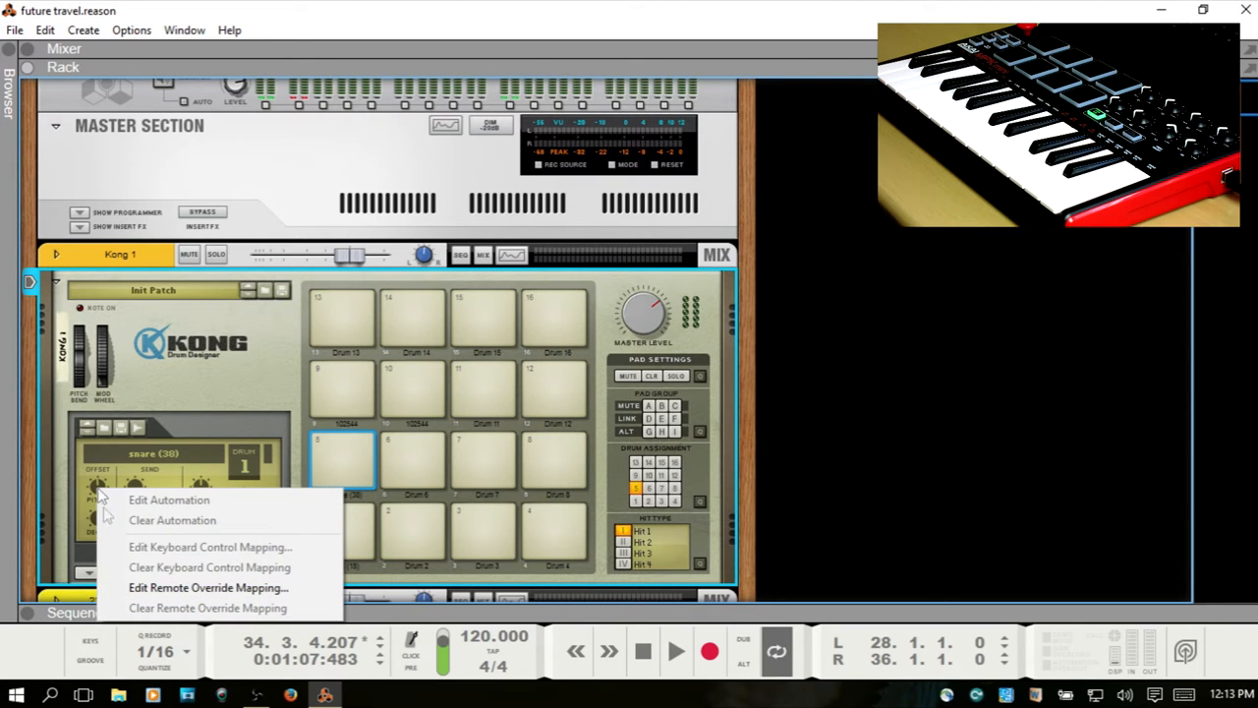
{"action": "left_click", "coordinate": [224, 588]}
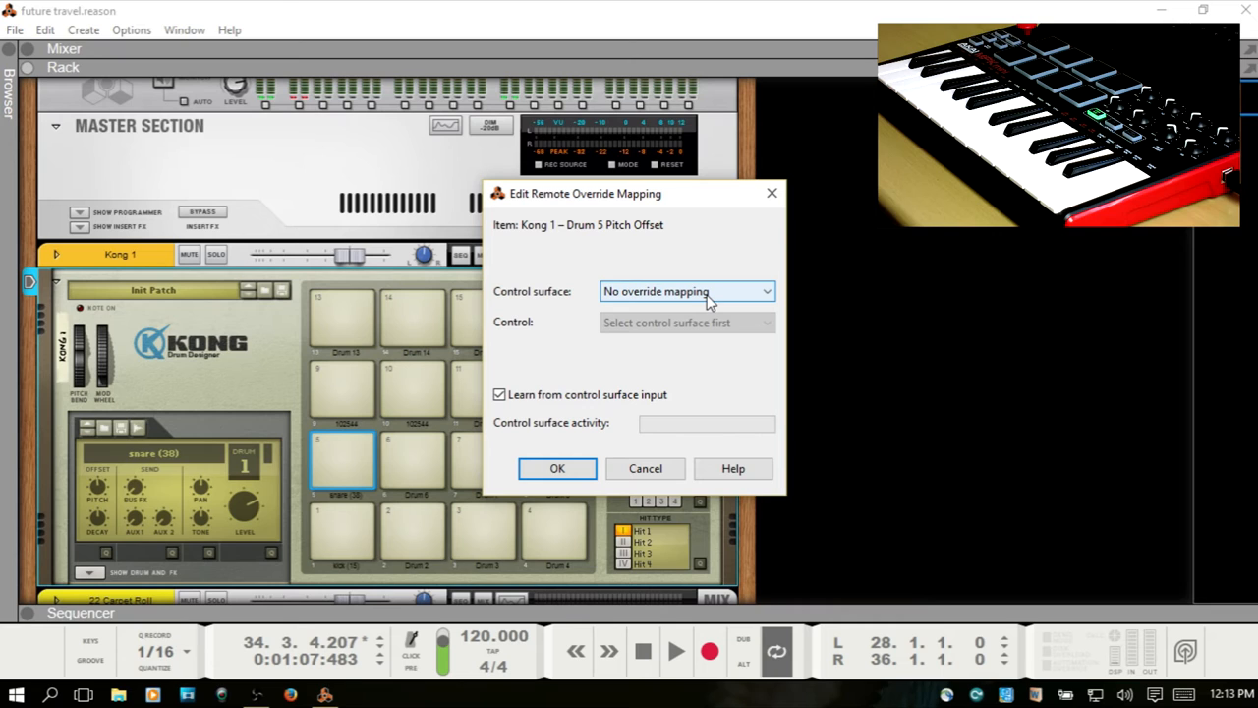
{"action": "left_click", "coordinate": [686, 291]}
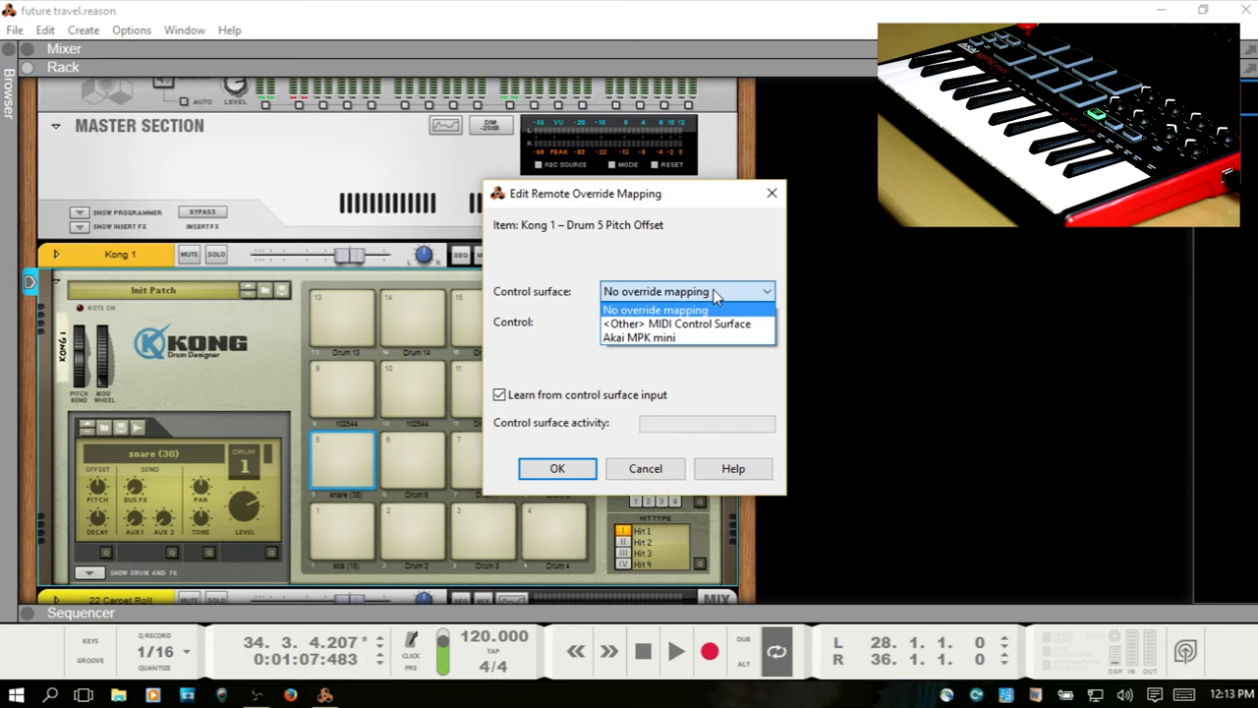
{"action": "mouse_move", "coordinate": [712, 327]}
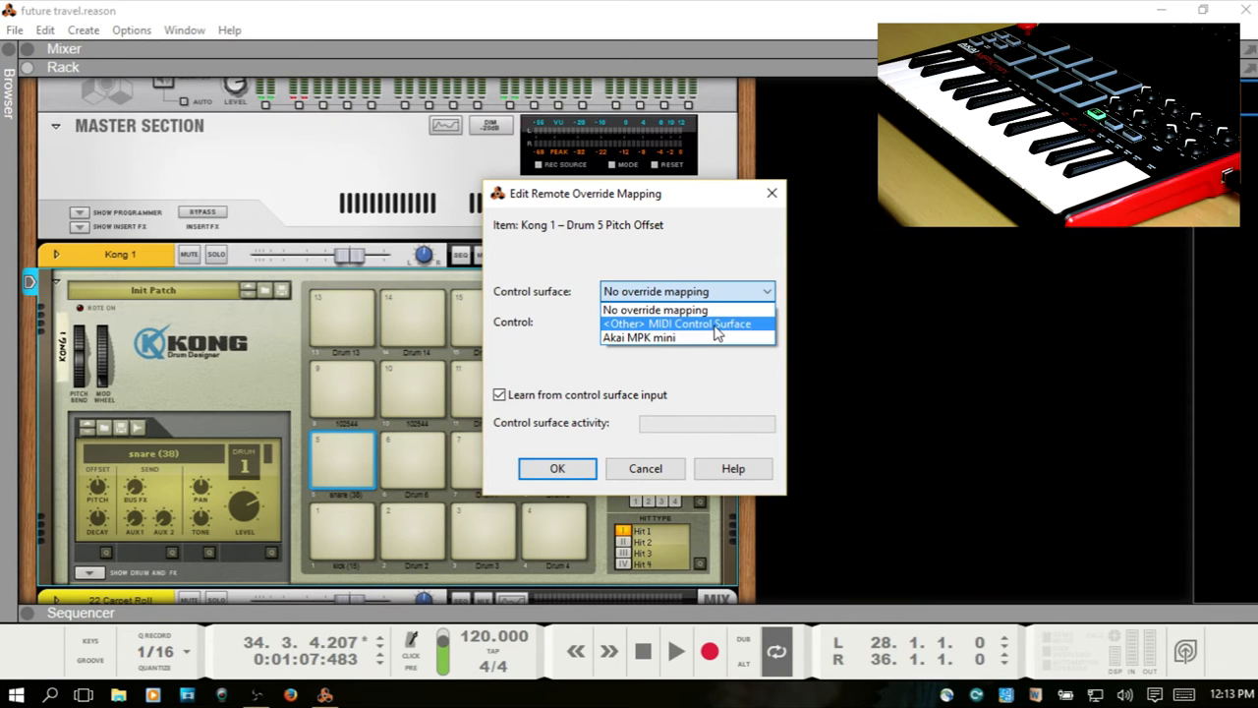
{"action": "mouse_move", "coordinate": [692, 330]}
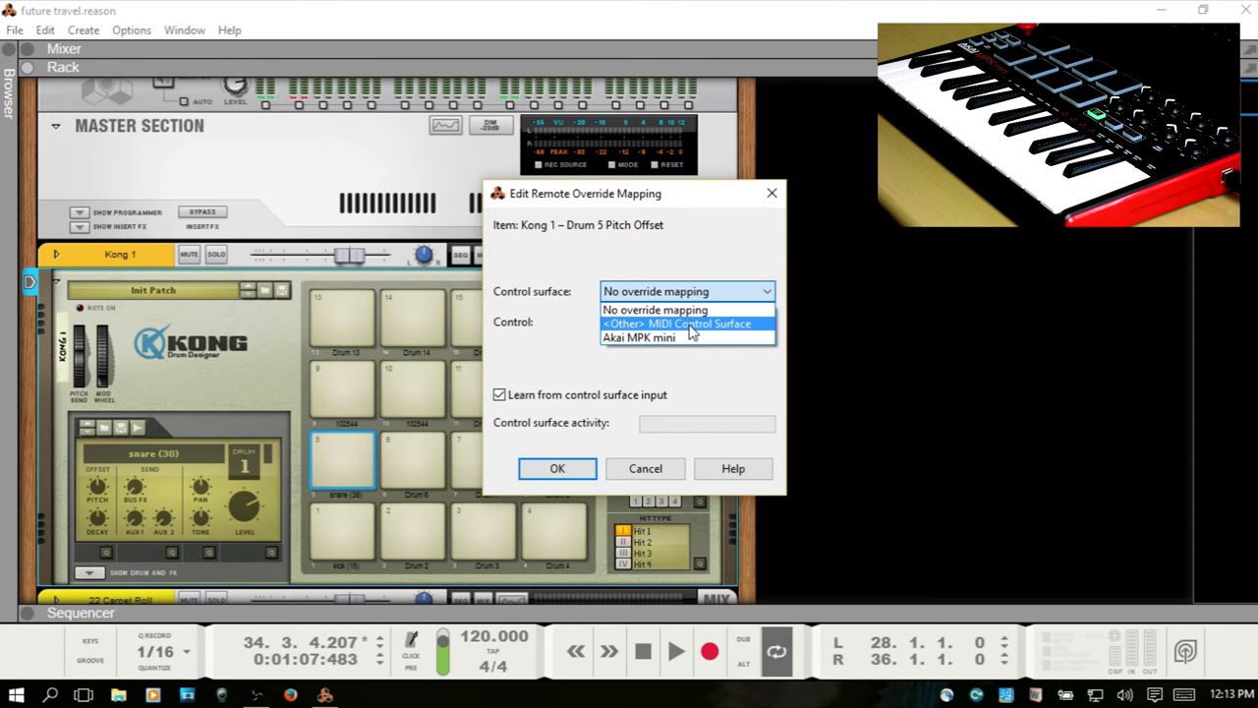
{"action": "left_click", "coordinate": [688, 323]}
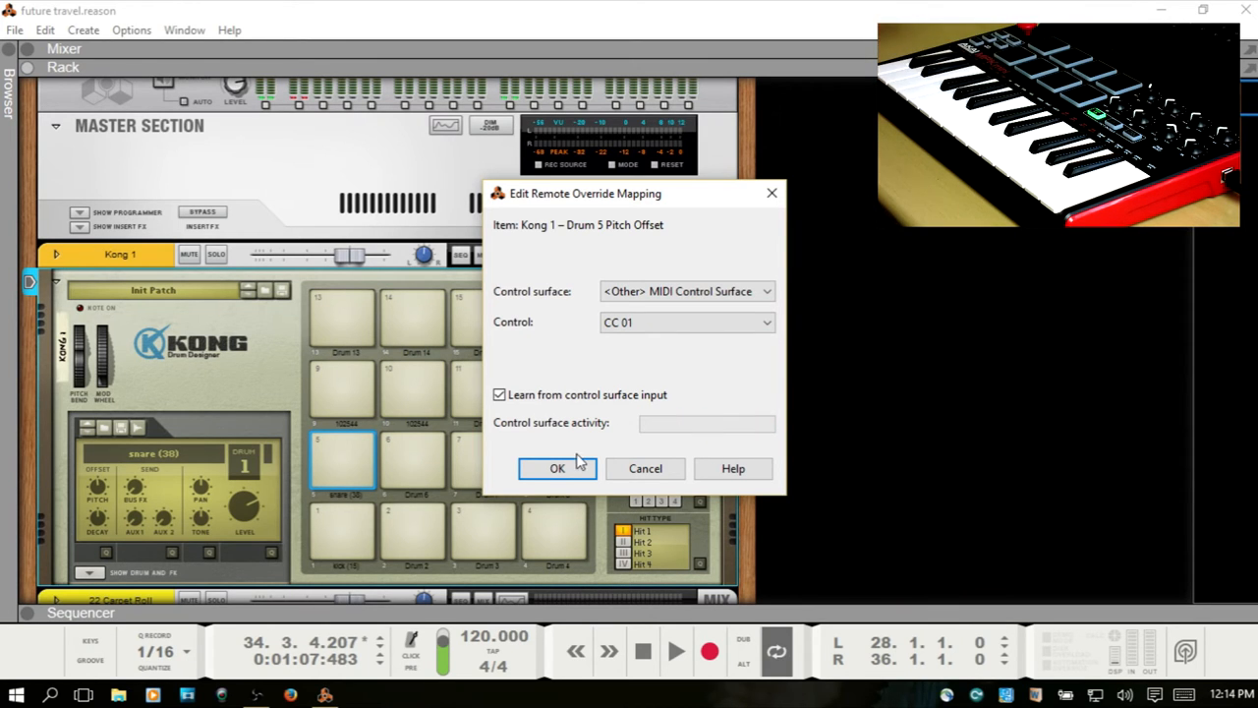
{"action": "left_click", "coordinate": [556, 468]}
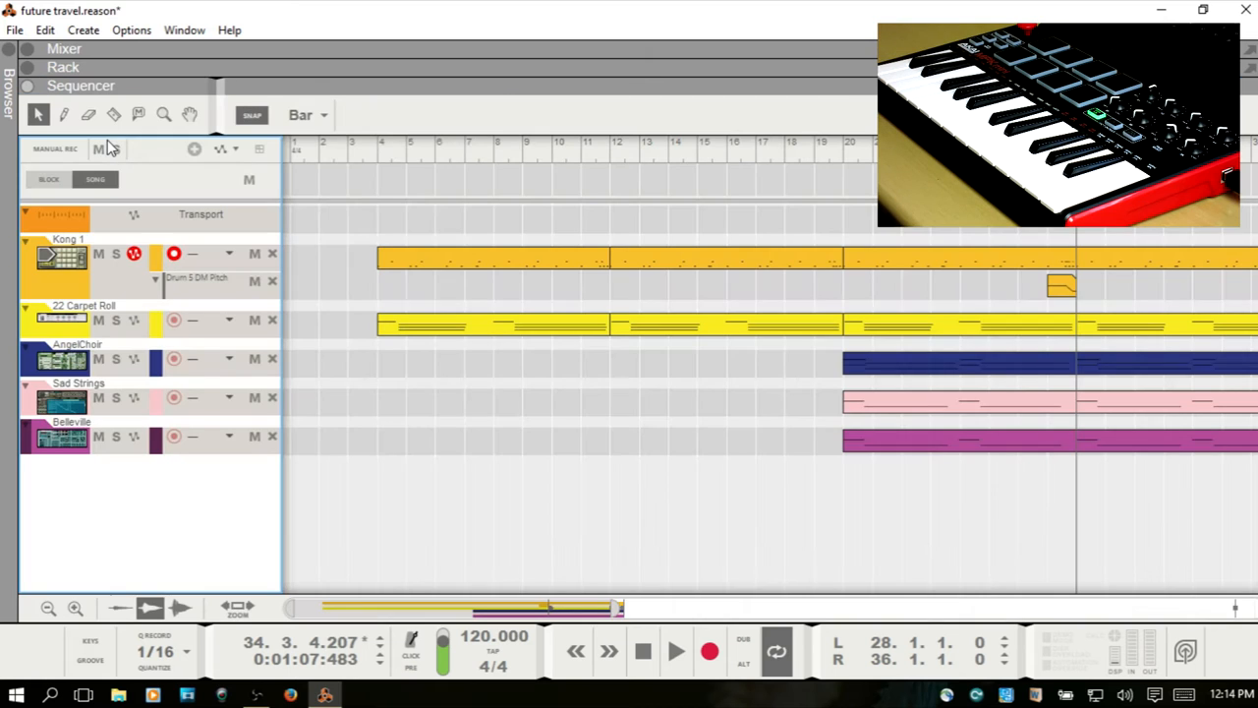
{"action": "mouse_move", "coordinate": [415, 621]}
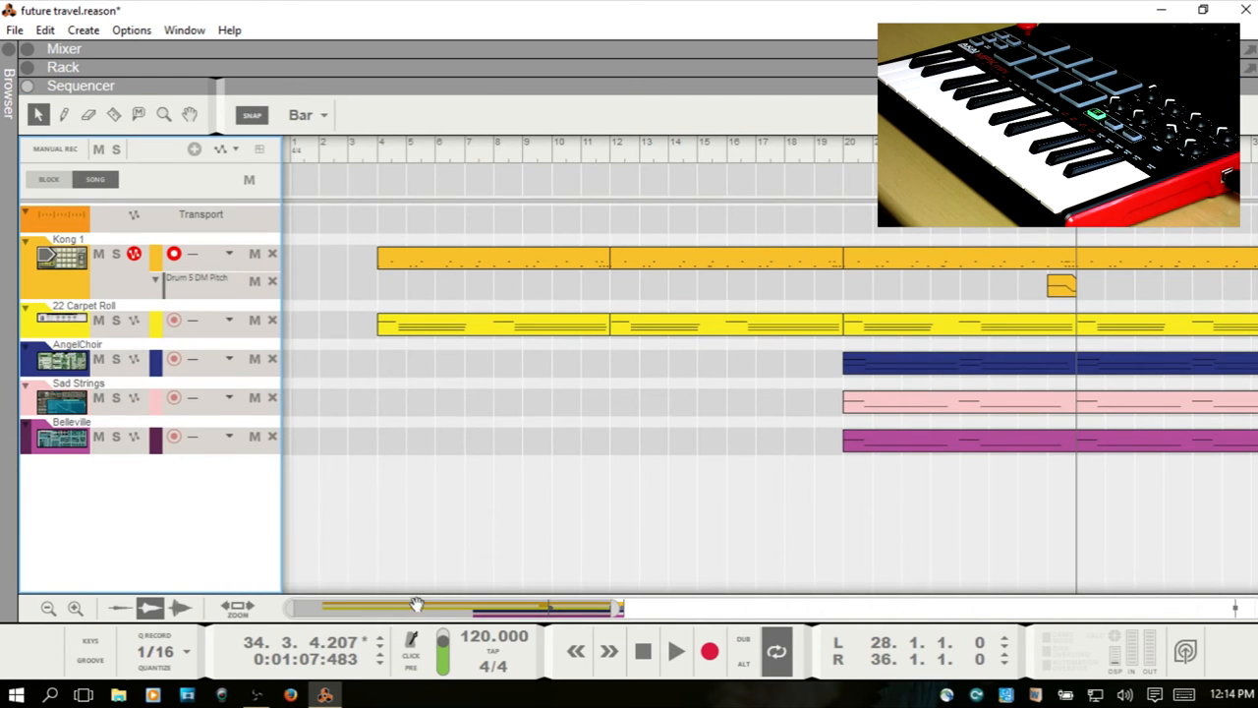
Zoom the sequencer timeline in on roughly bars 14–34
{"action": "left_click_drag", "start_coordinate": [417, 606], "coordinate": [546, 605]}
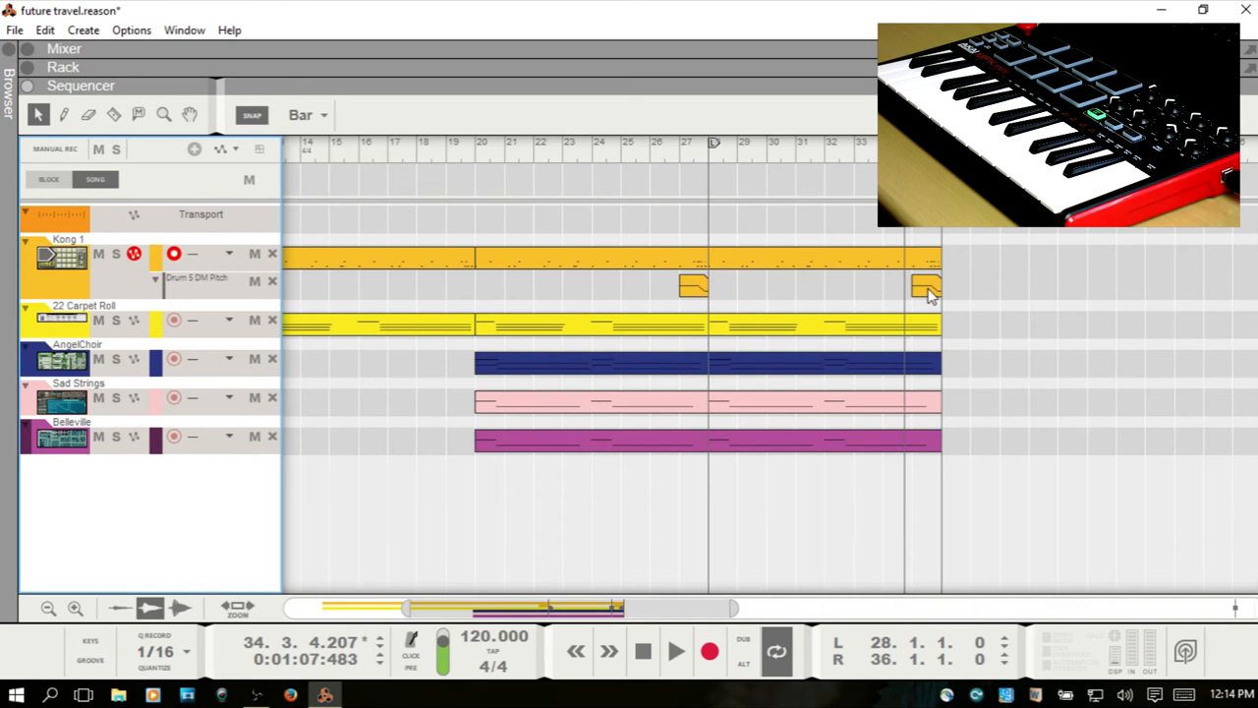
{"action": "mouse_move", "coordinate": [848, 212]}
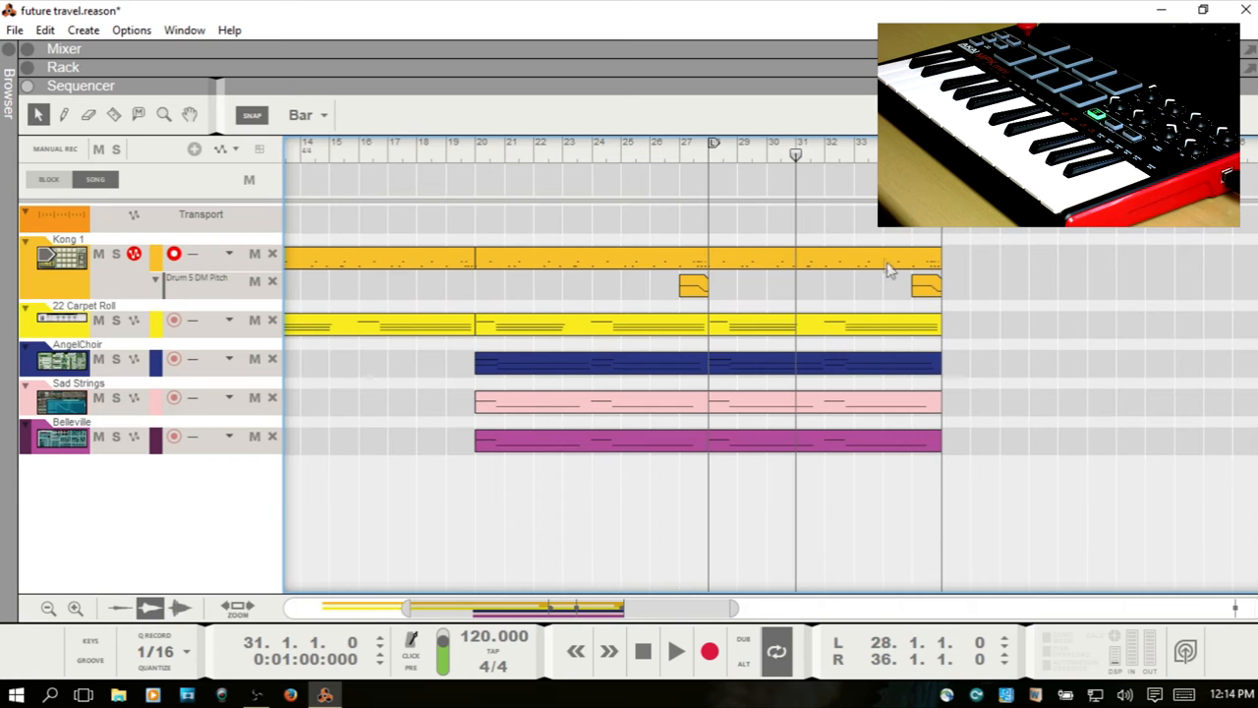
{"action": "mouse_move", "coordinate": [200, 298]}
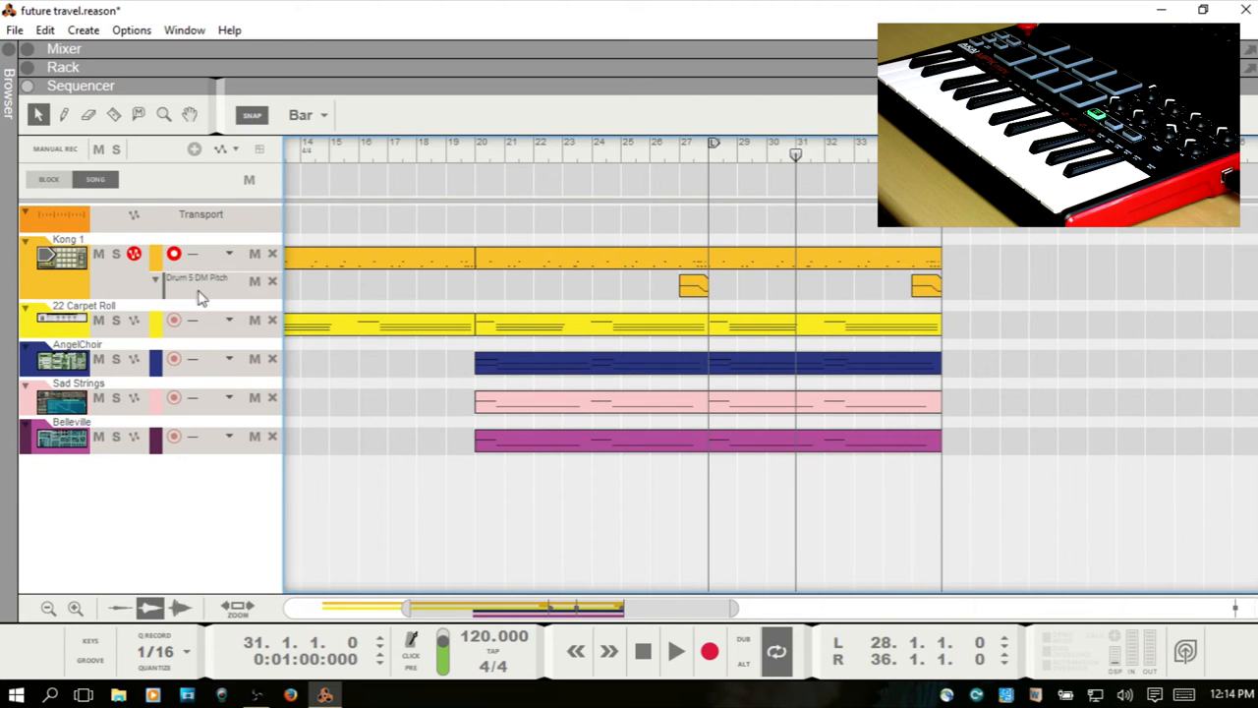
{"action": "mouse_move", "coordinate": [224, 293]}
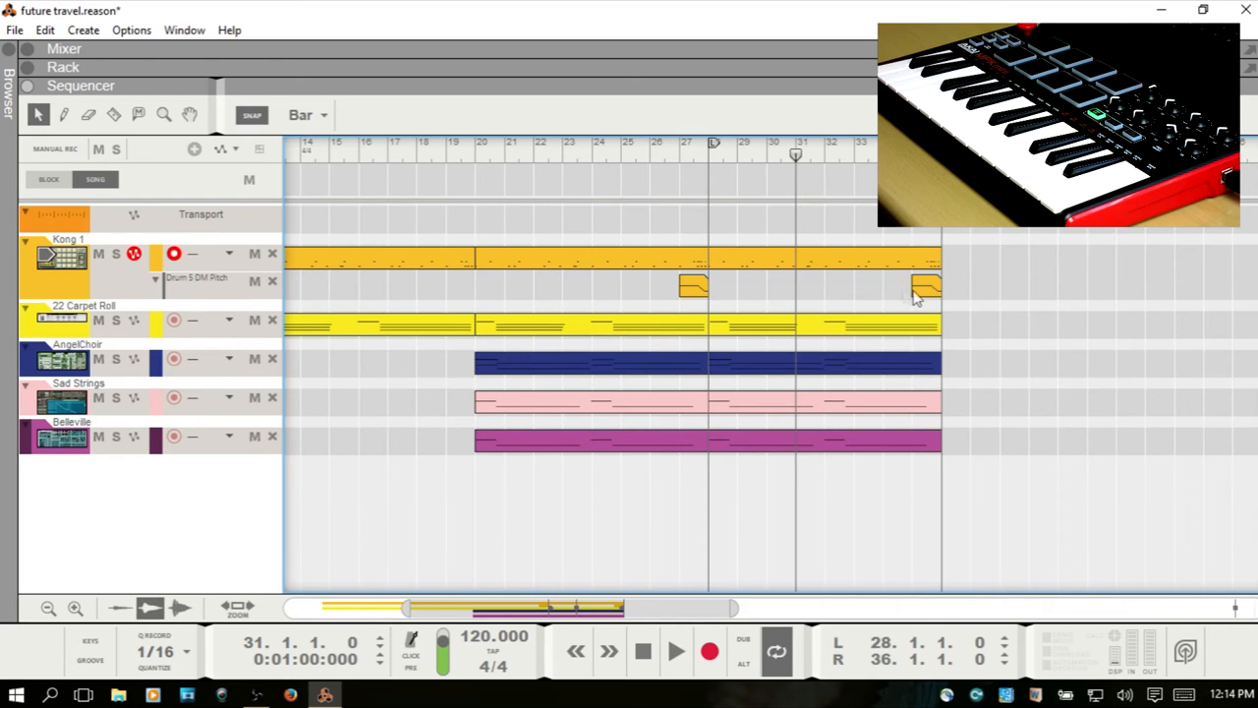
{"action": "mouse_move", "coordinate": [877, 297]}
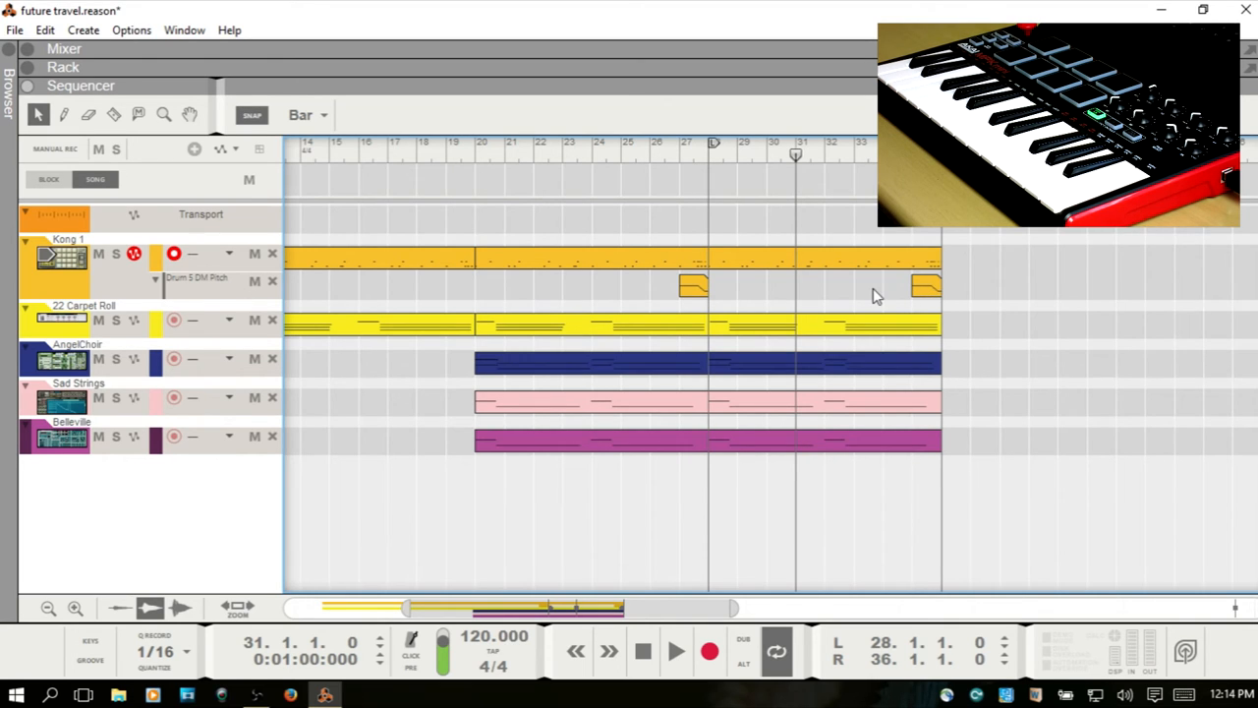
{"action": "mouse_move", "coordinate": [883, 295]}
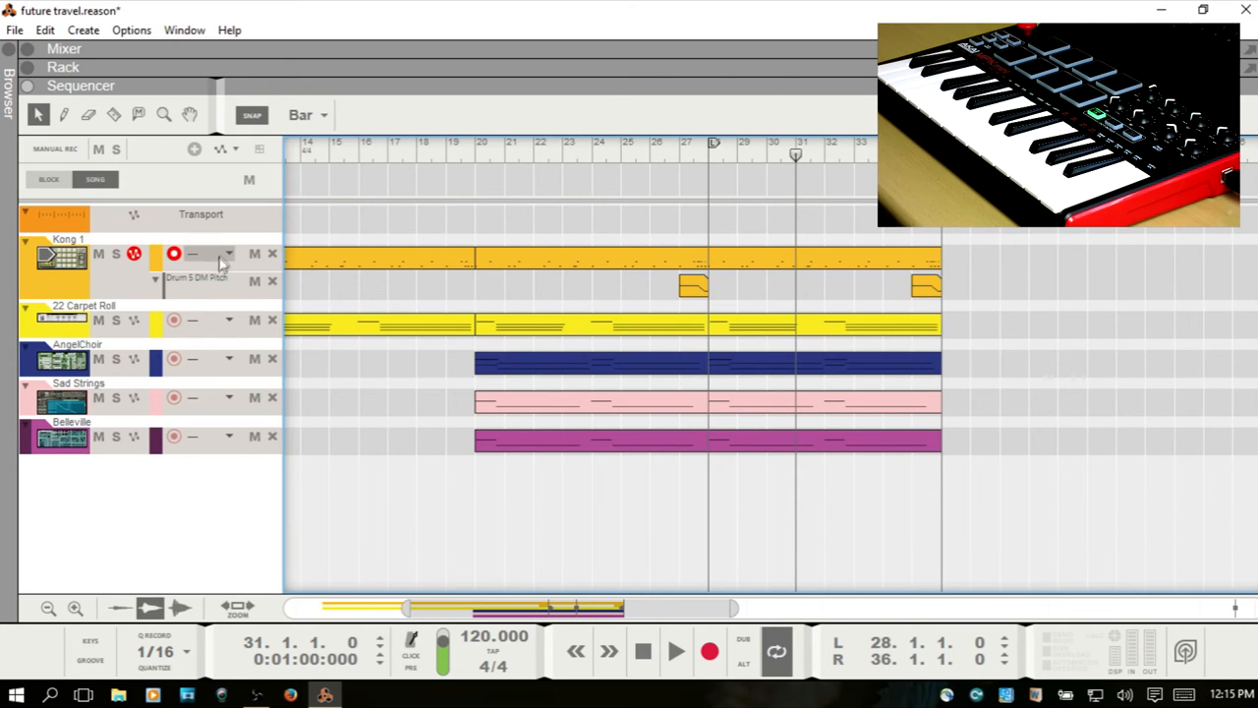
{"action": "mouse_move", "coordinate": [230, 283]}
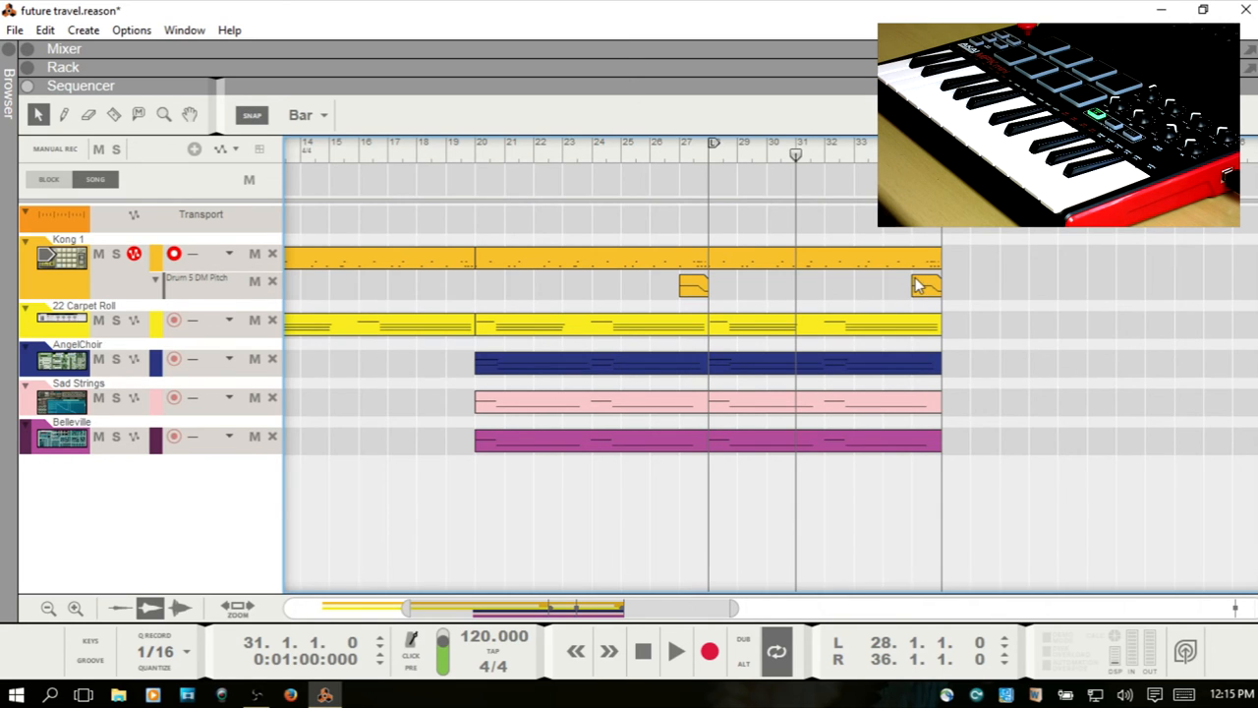
Set the song position to bar 30 and mute the Drum 5 Pitch automation lane
{"action": "left_click", "coordinate": [676, 653]}
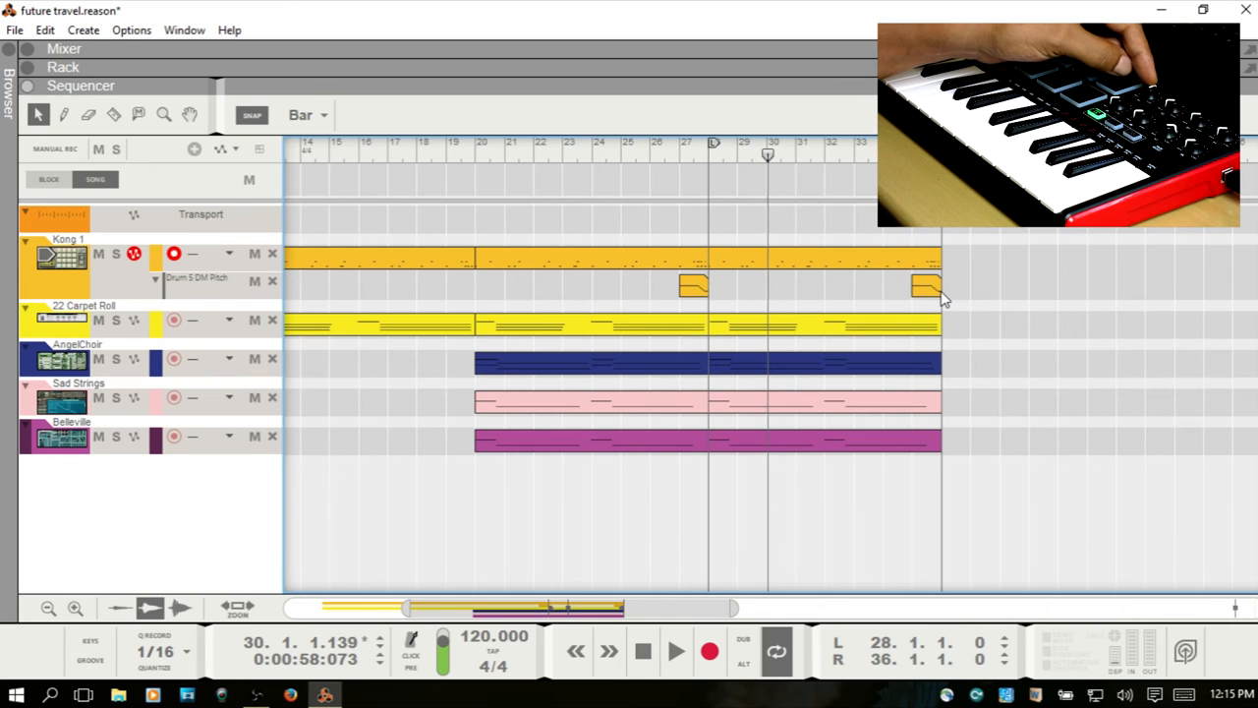
{"action": "left_click", "coordinate": [253, 281]}
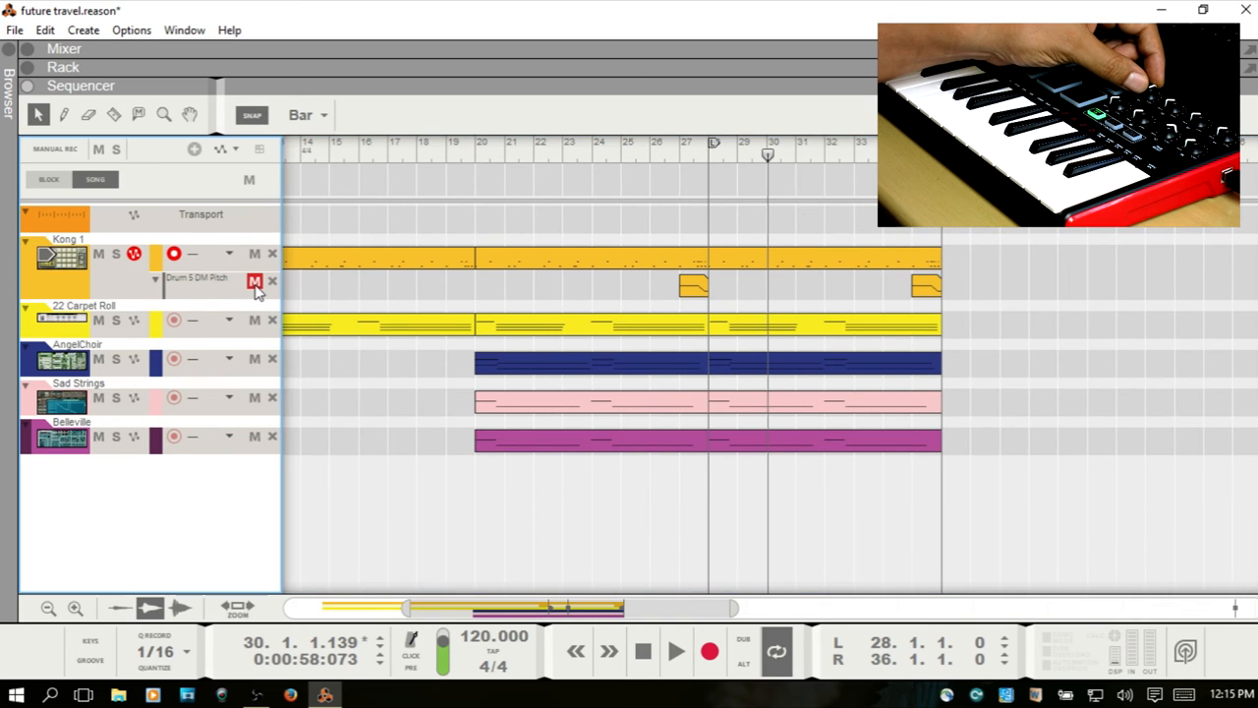